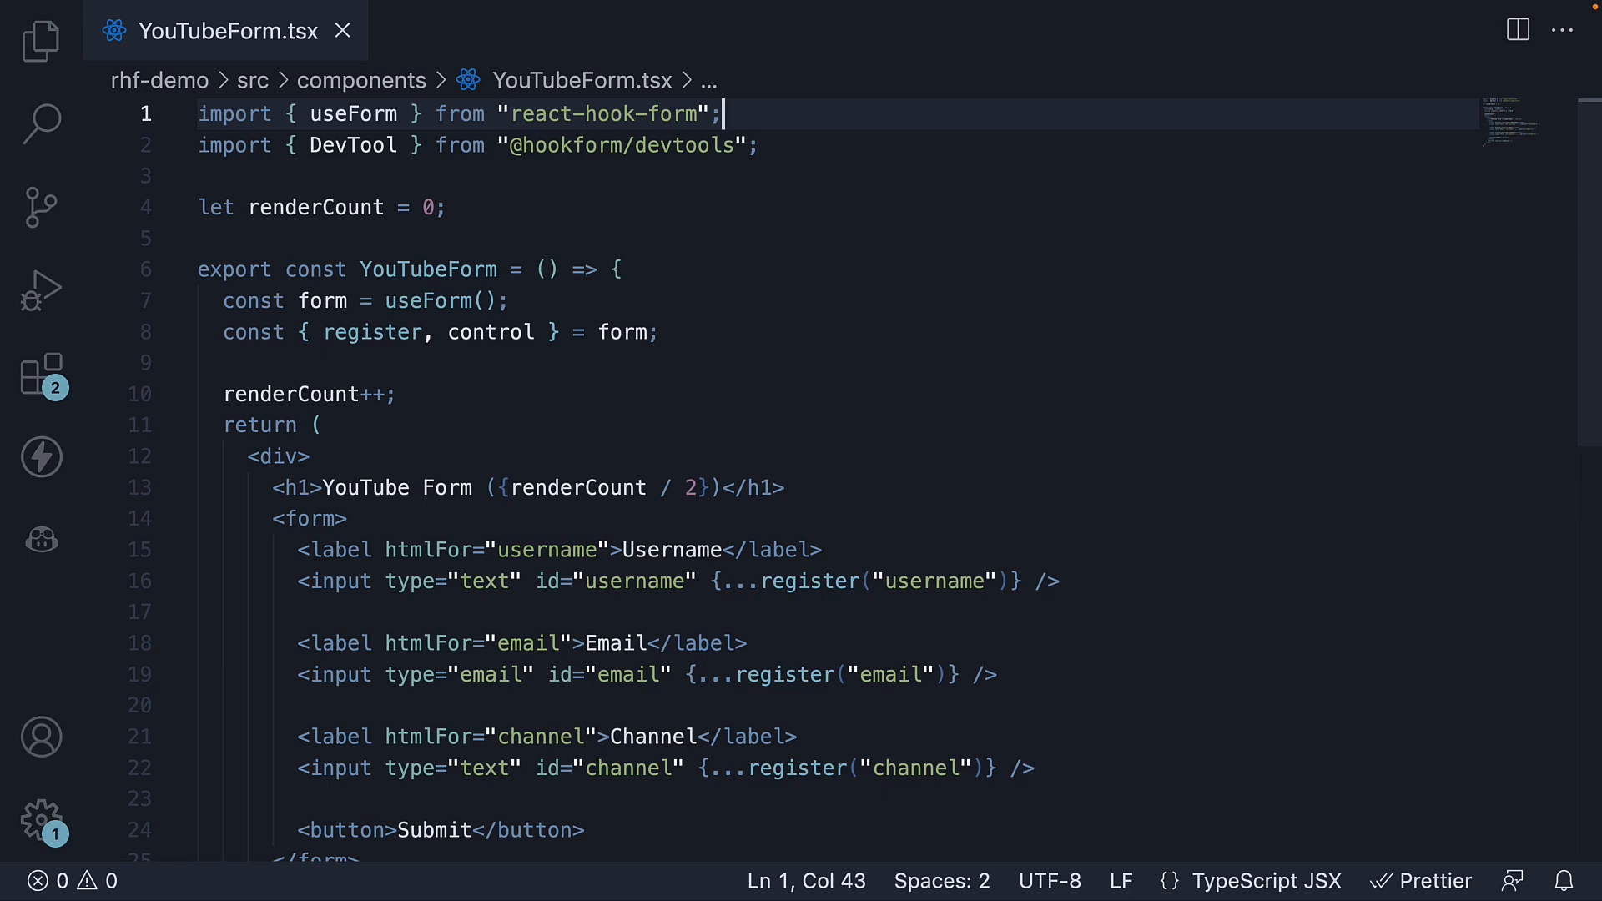
mouse_move(986, 220)
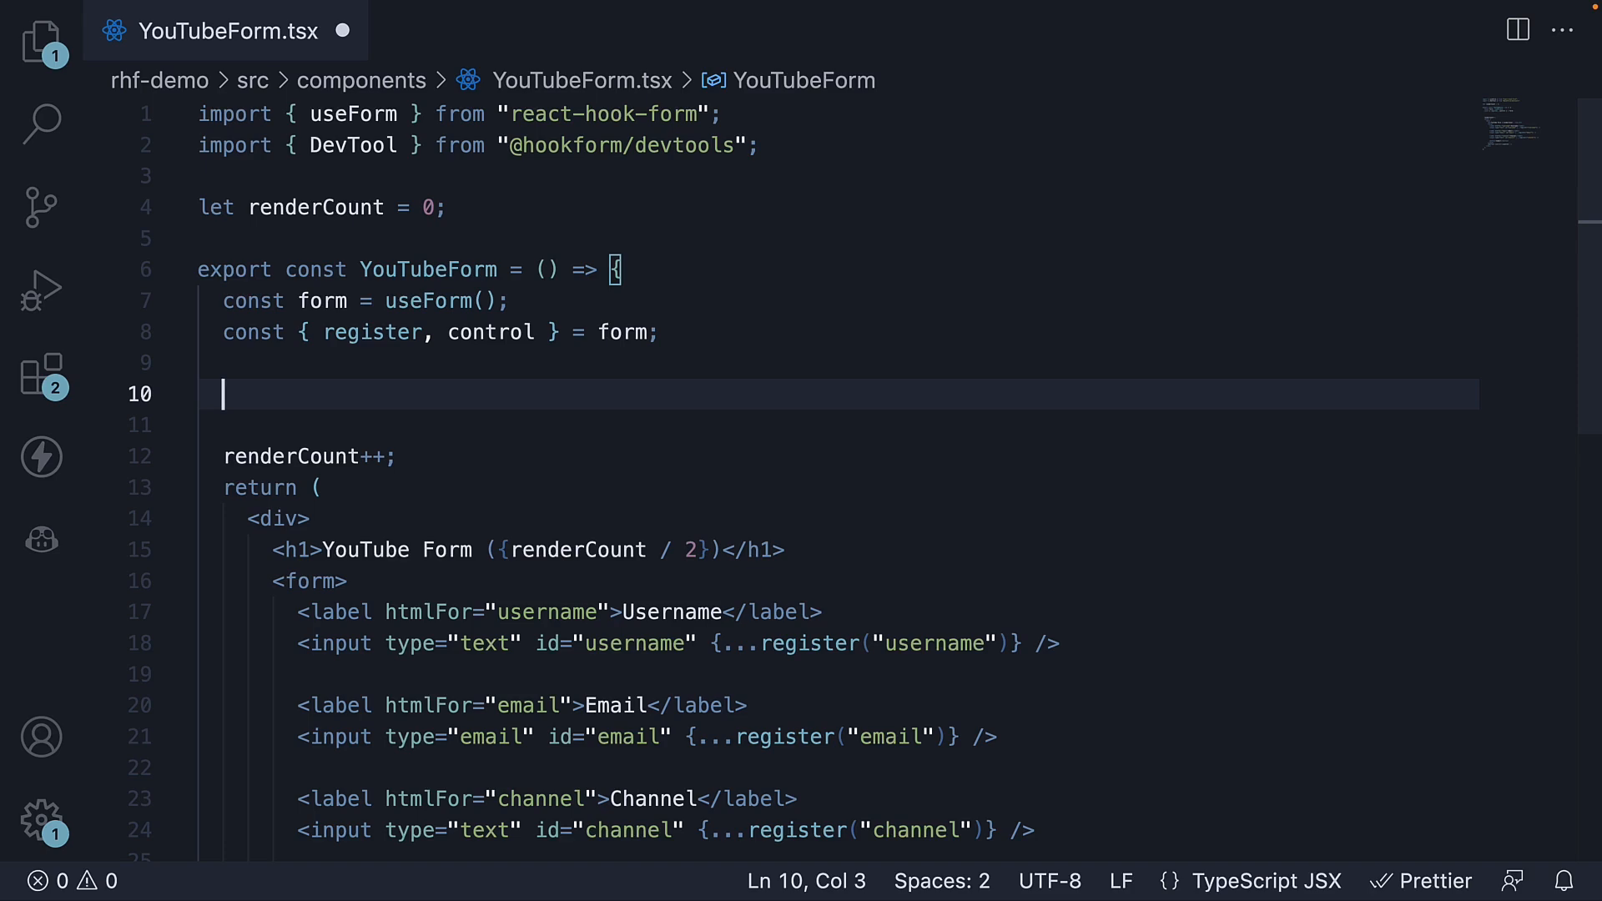
Below useForm, add const onSubmit = () => { console.log('Form submitted') }
text(const onSubmit = () => {})
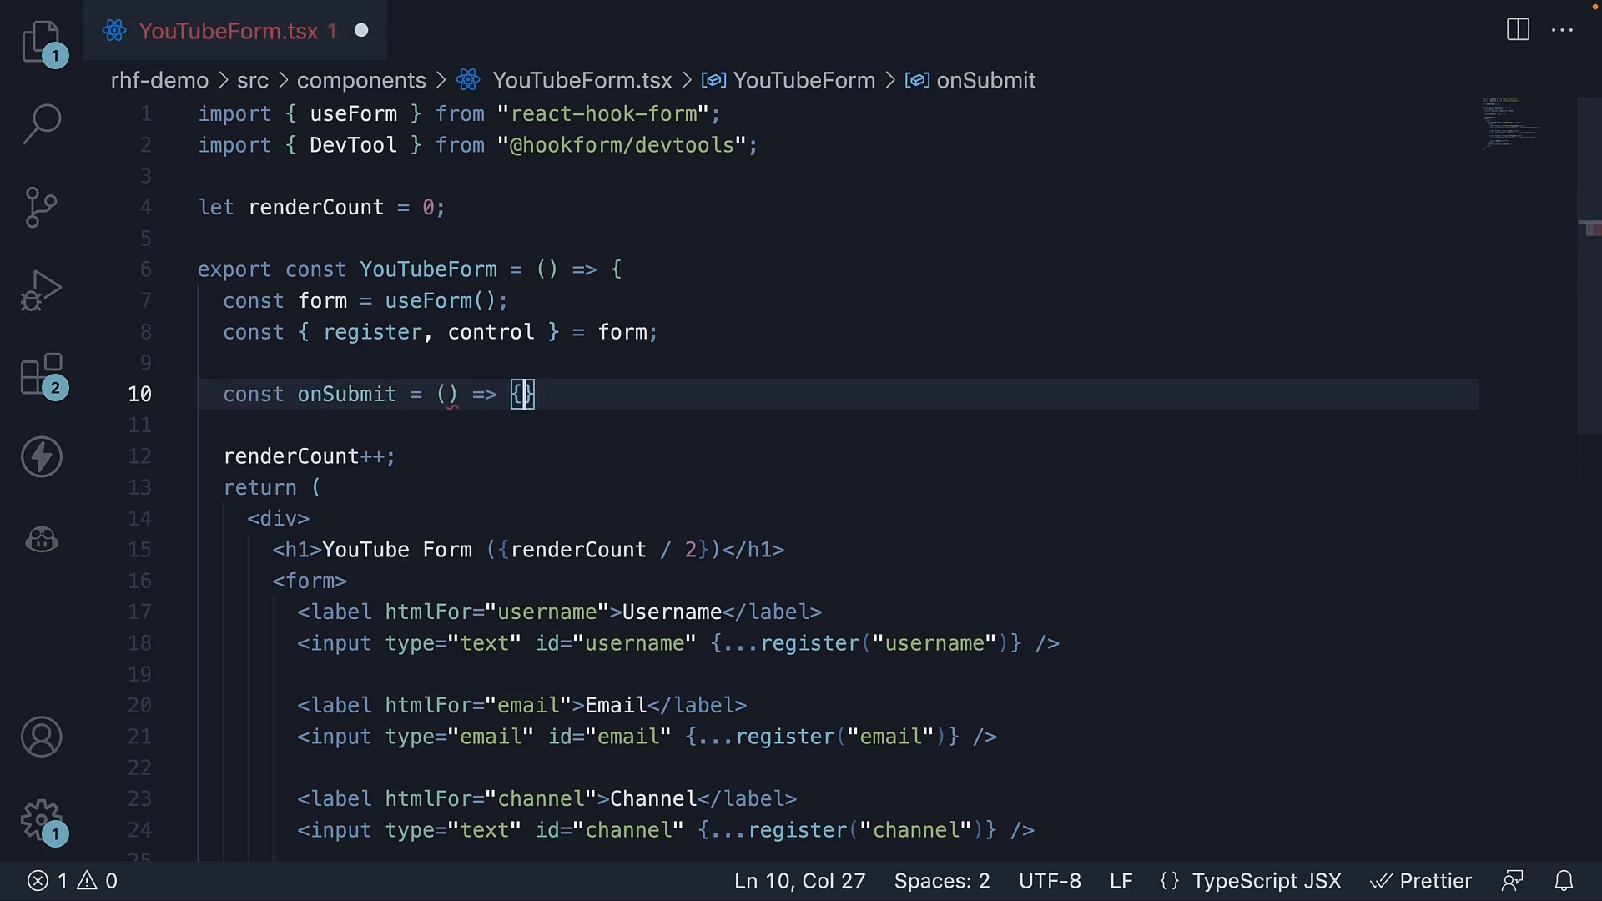
text(console.log(first)
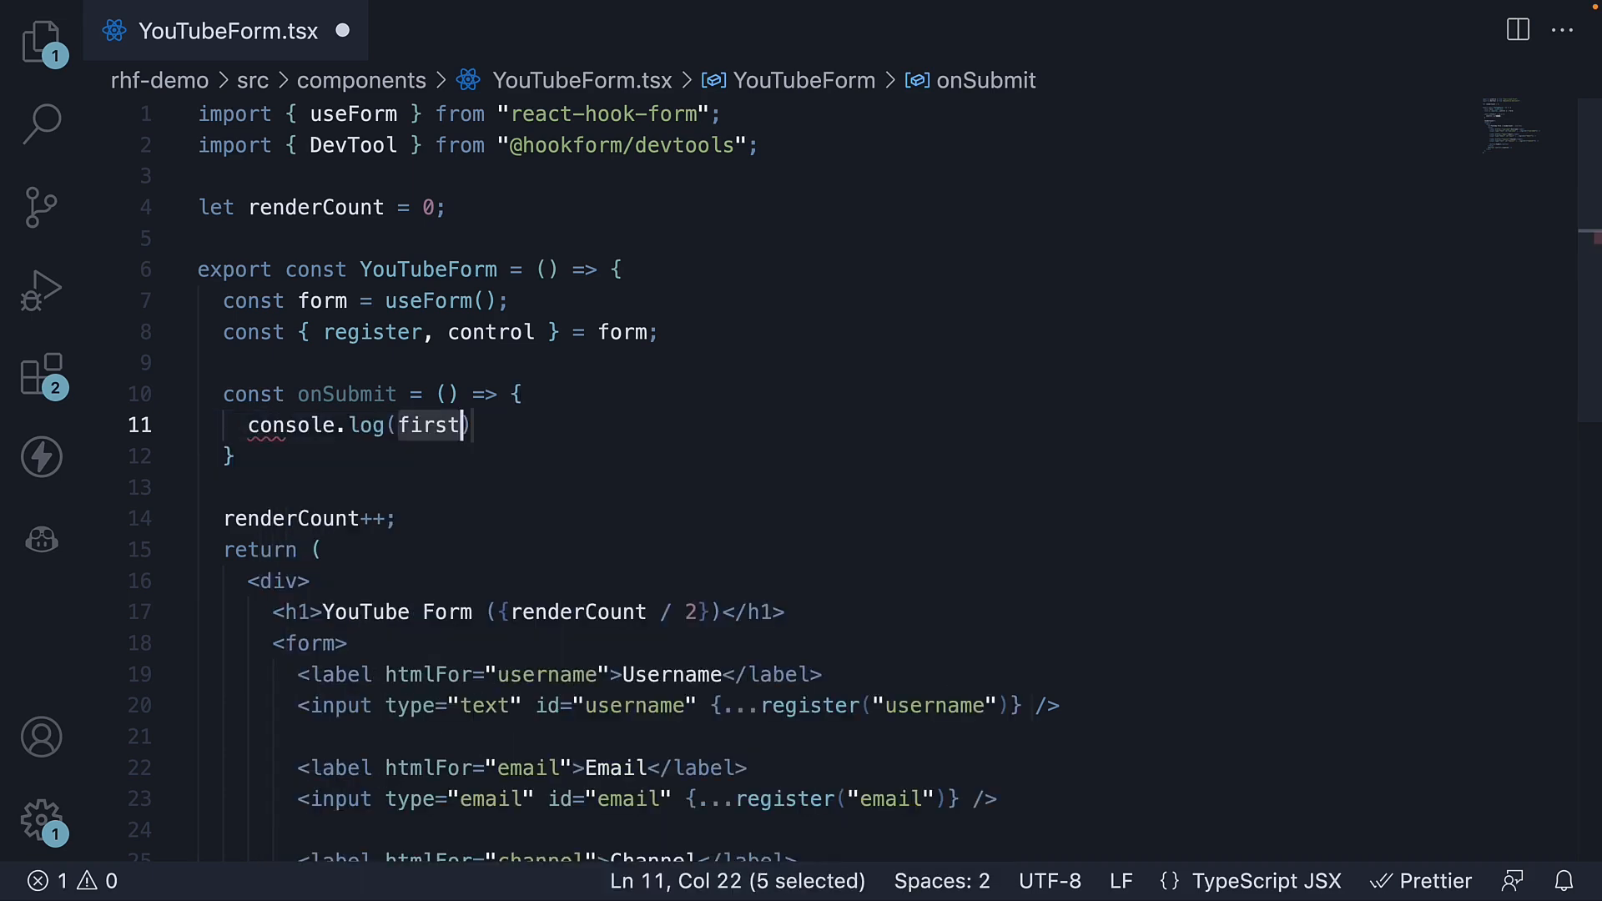
text('F')
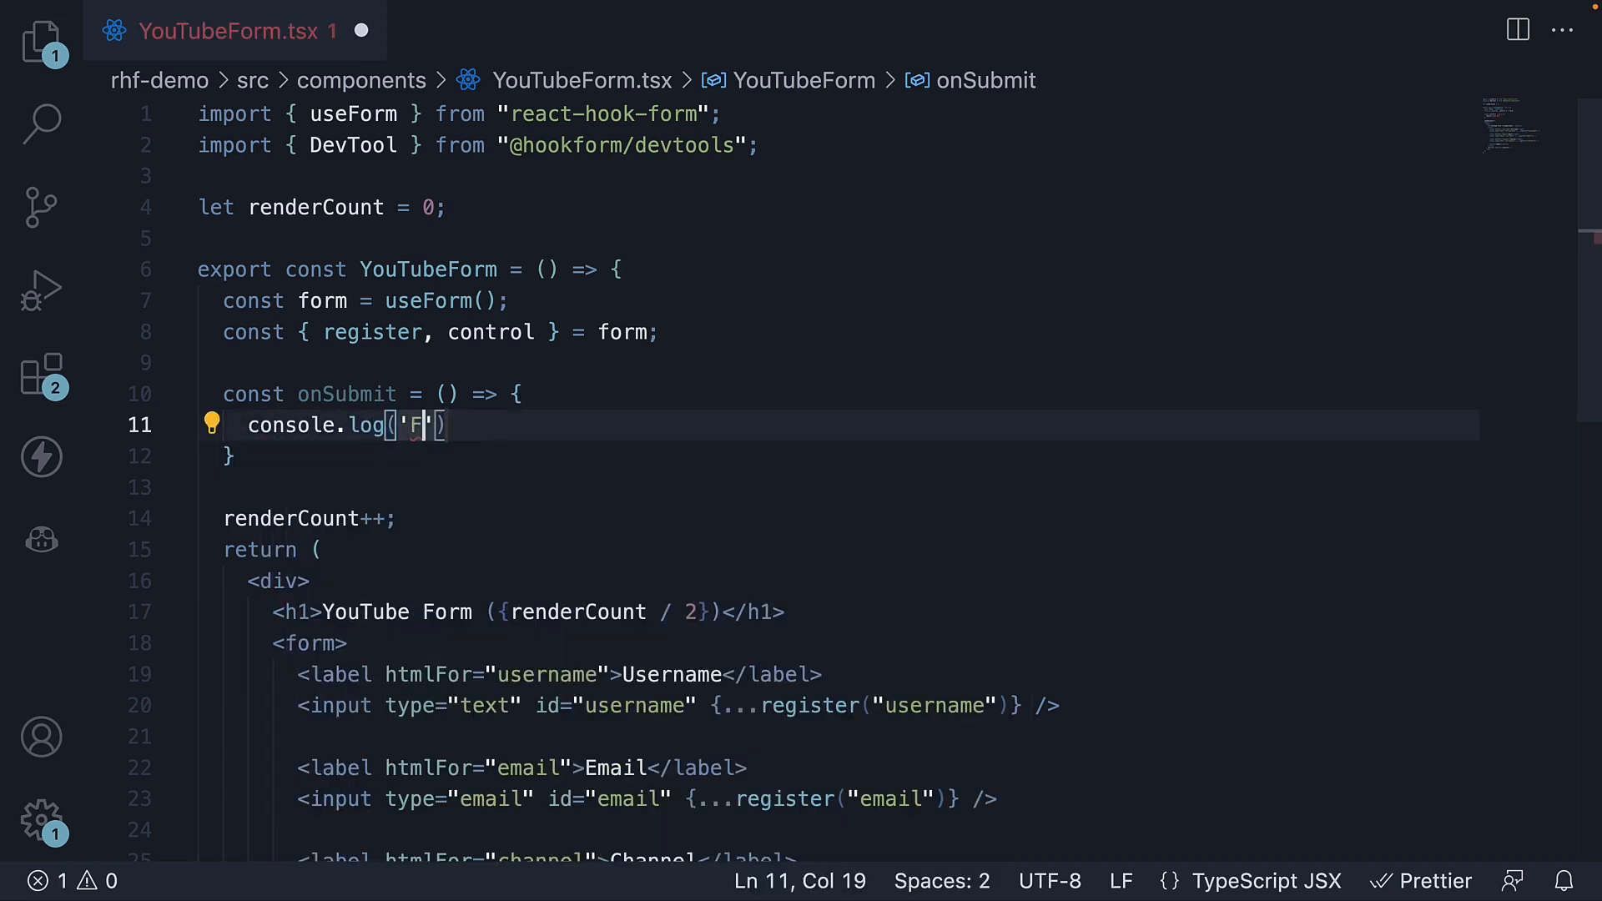
text(orm subm)
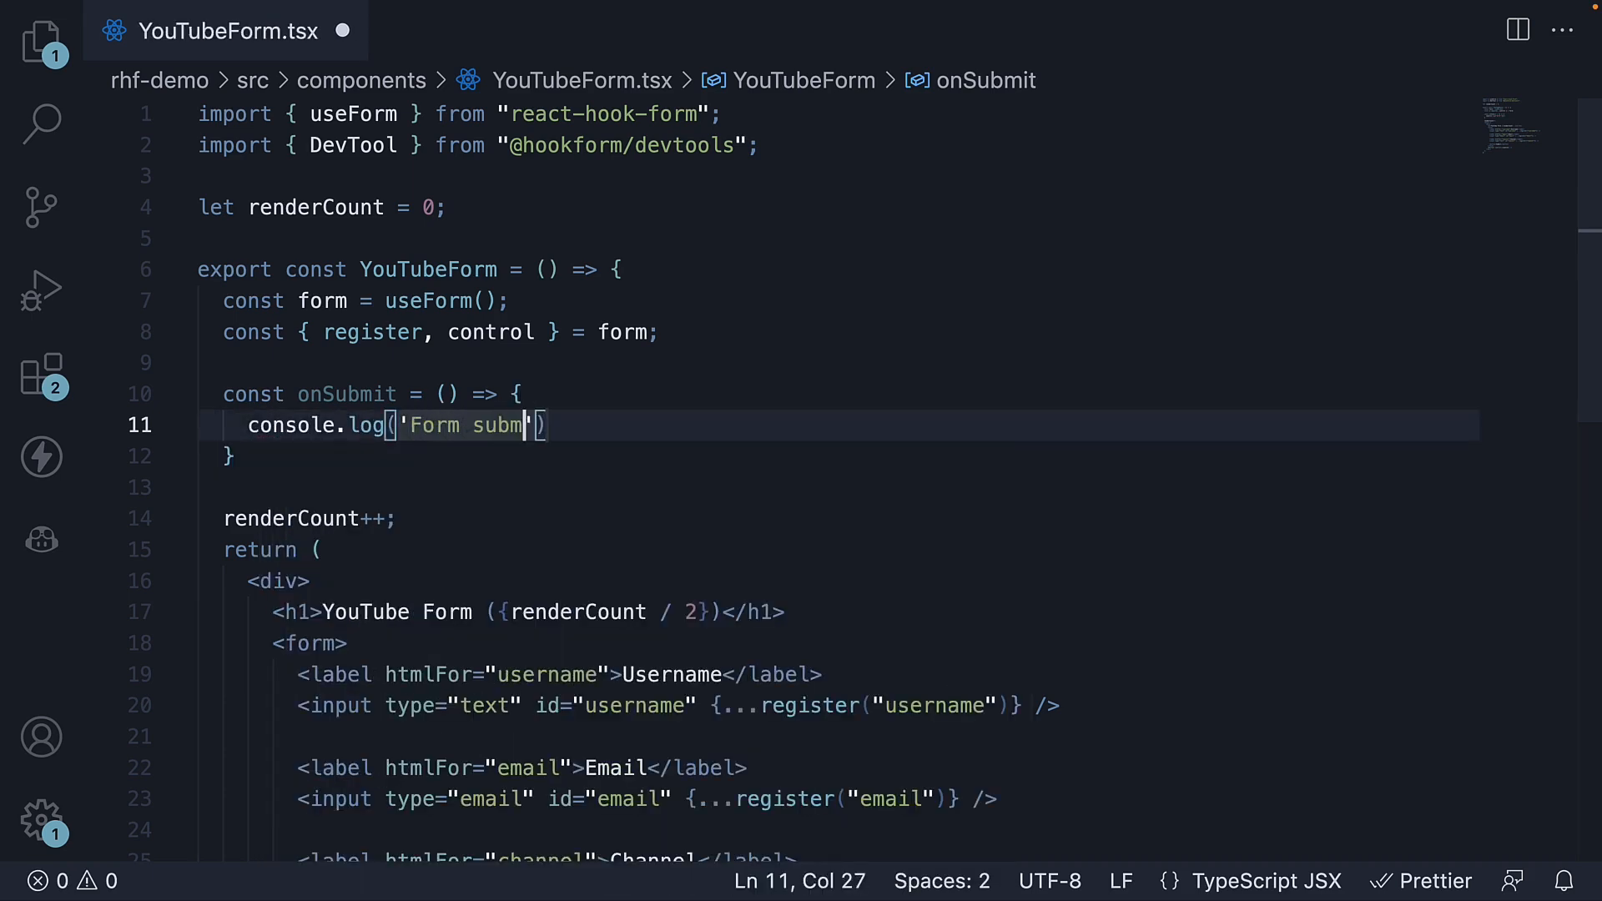
text(itted)
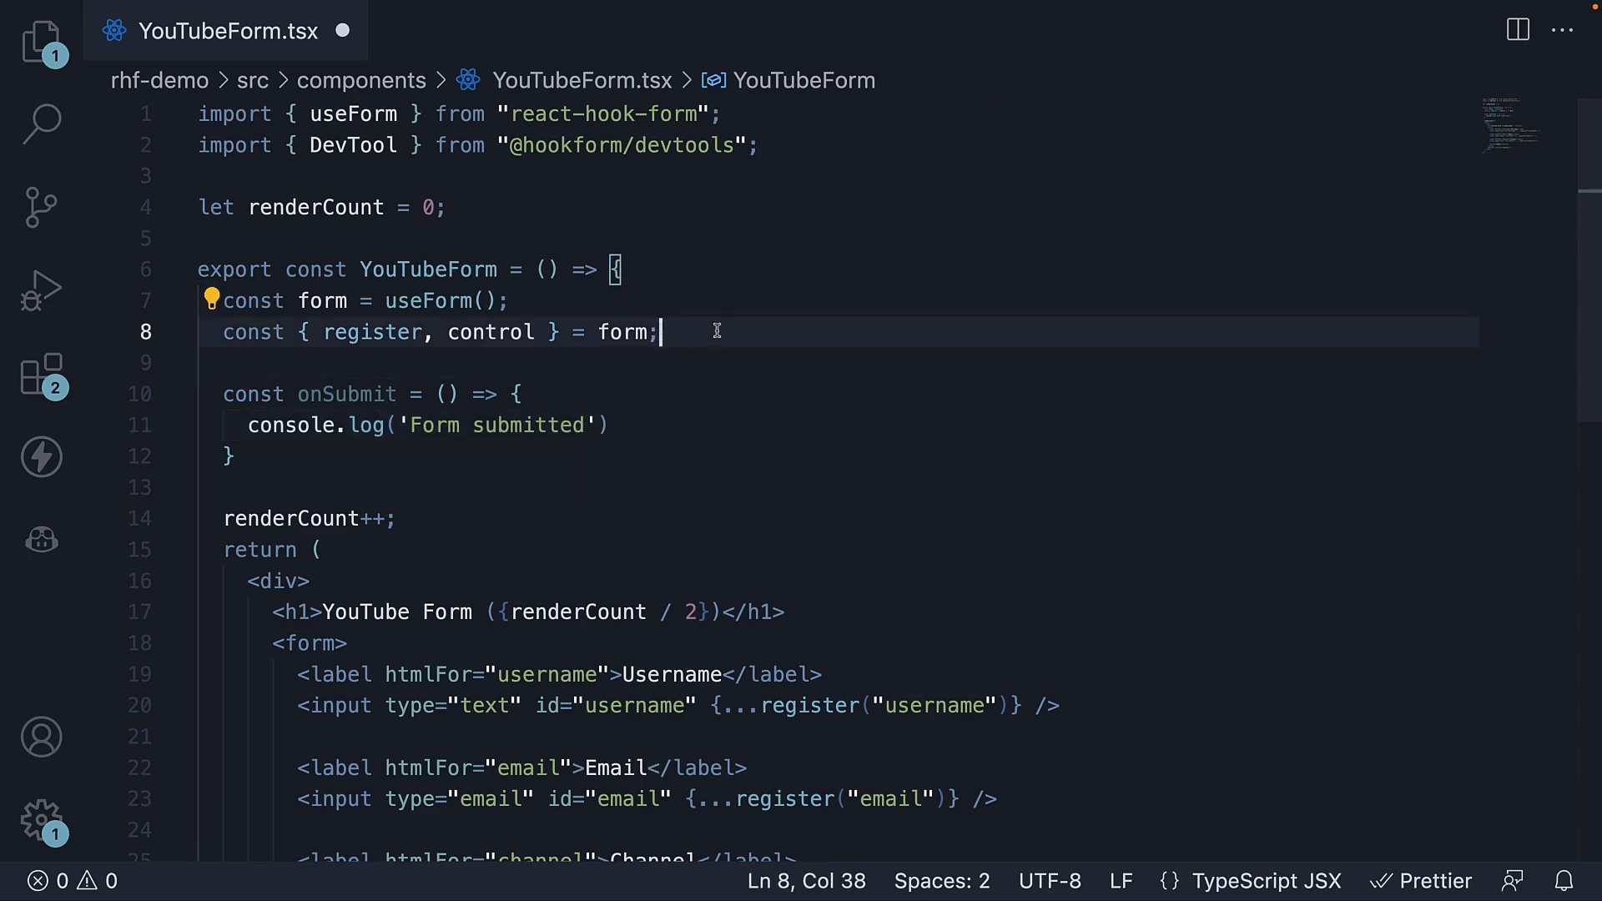
Destructure handleSubmit, set onSubmit={handleSubmit(onSubmit)} on the form, and log data
double_click(491, 332)
text(, handleSubmit)
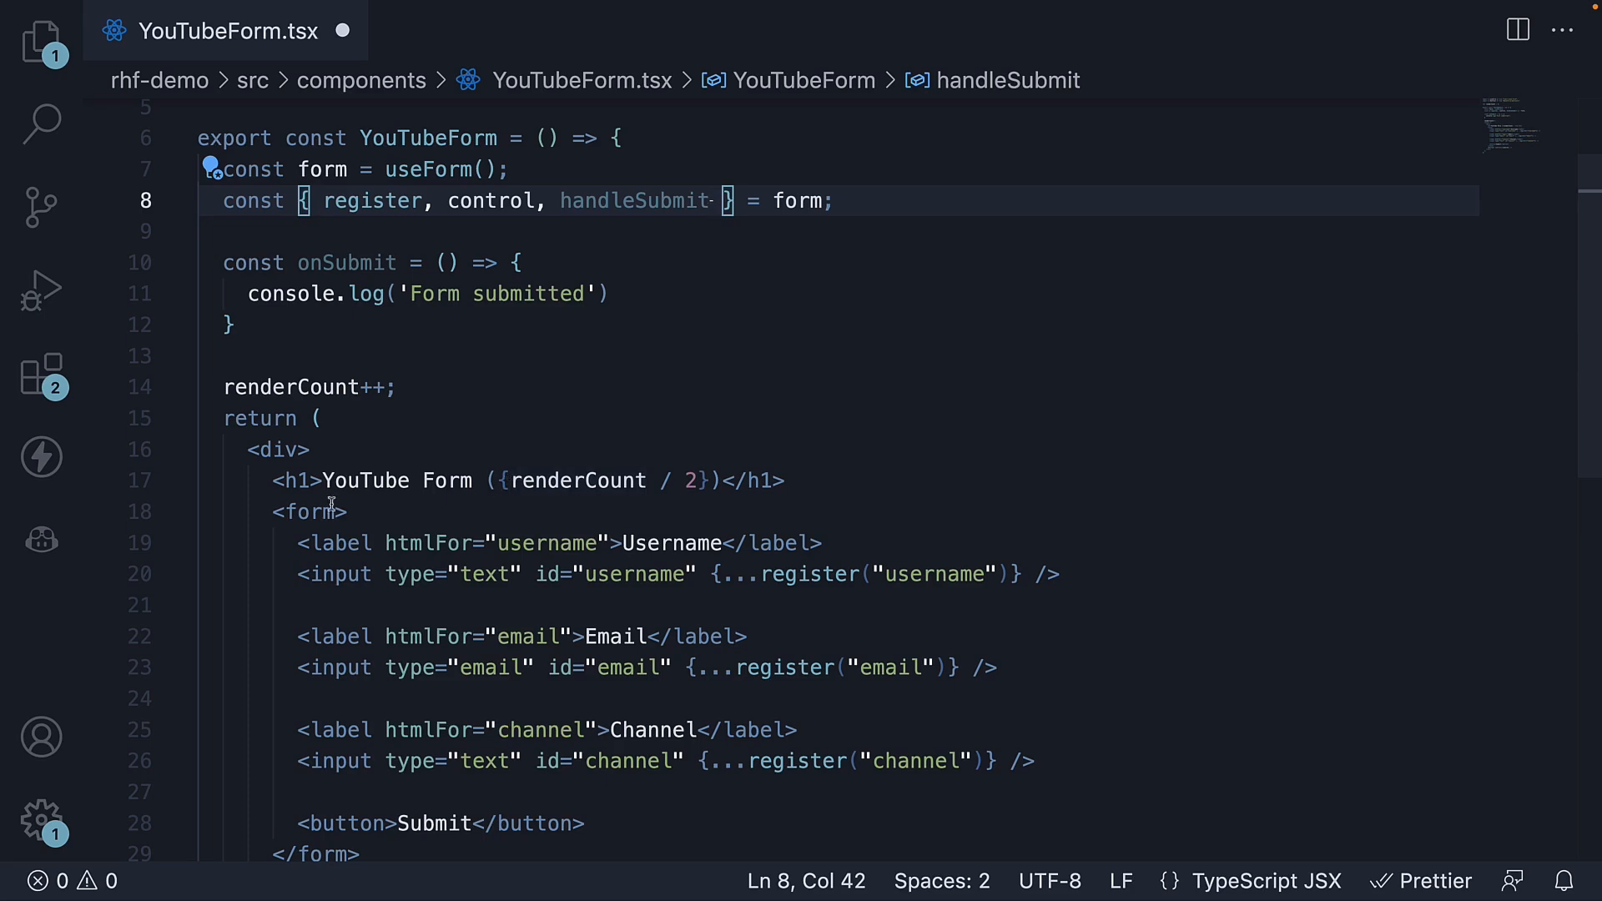
text(onSubmit={})
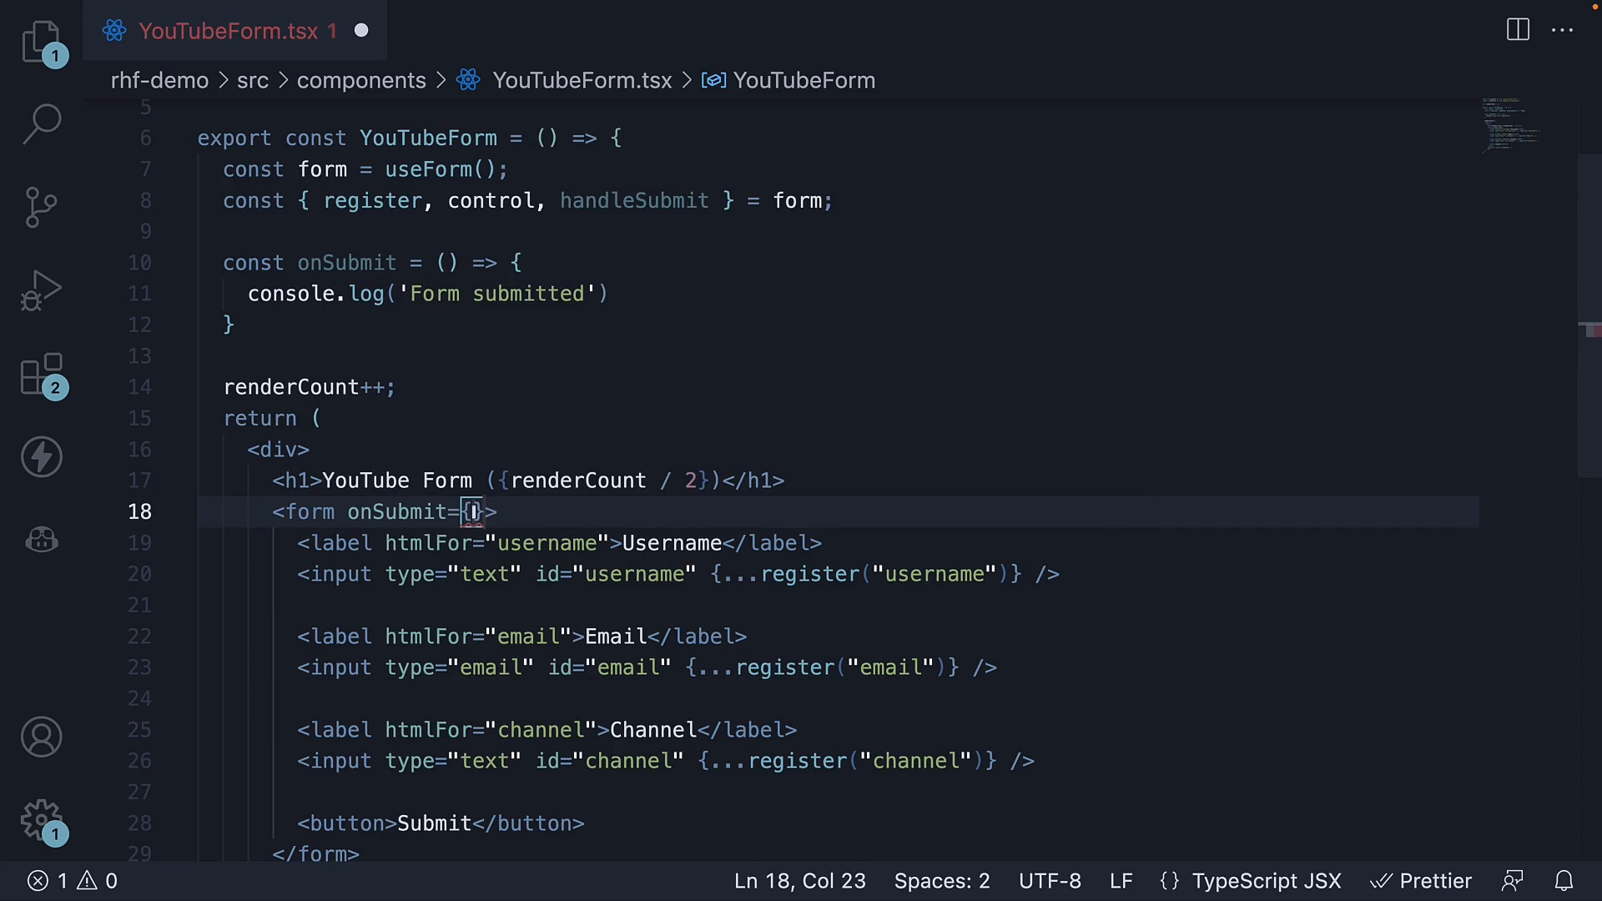
text(handleSubmit(onSubmit)
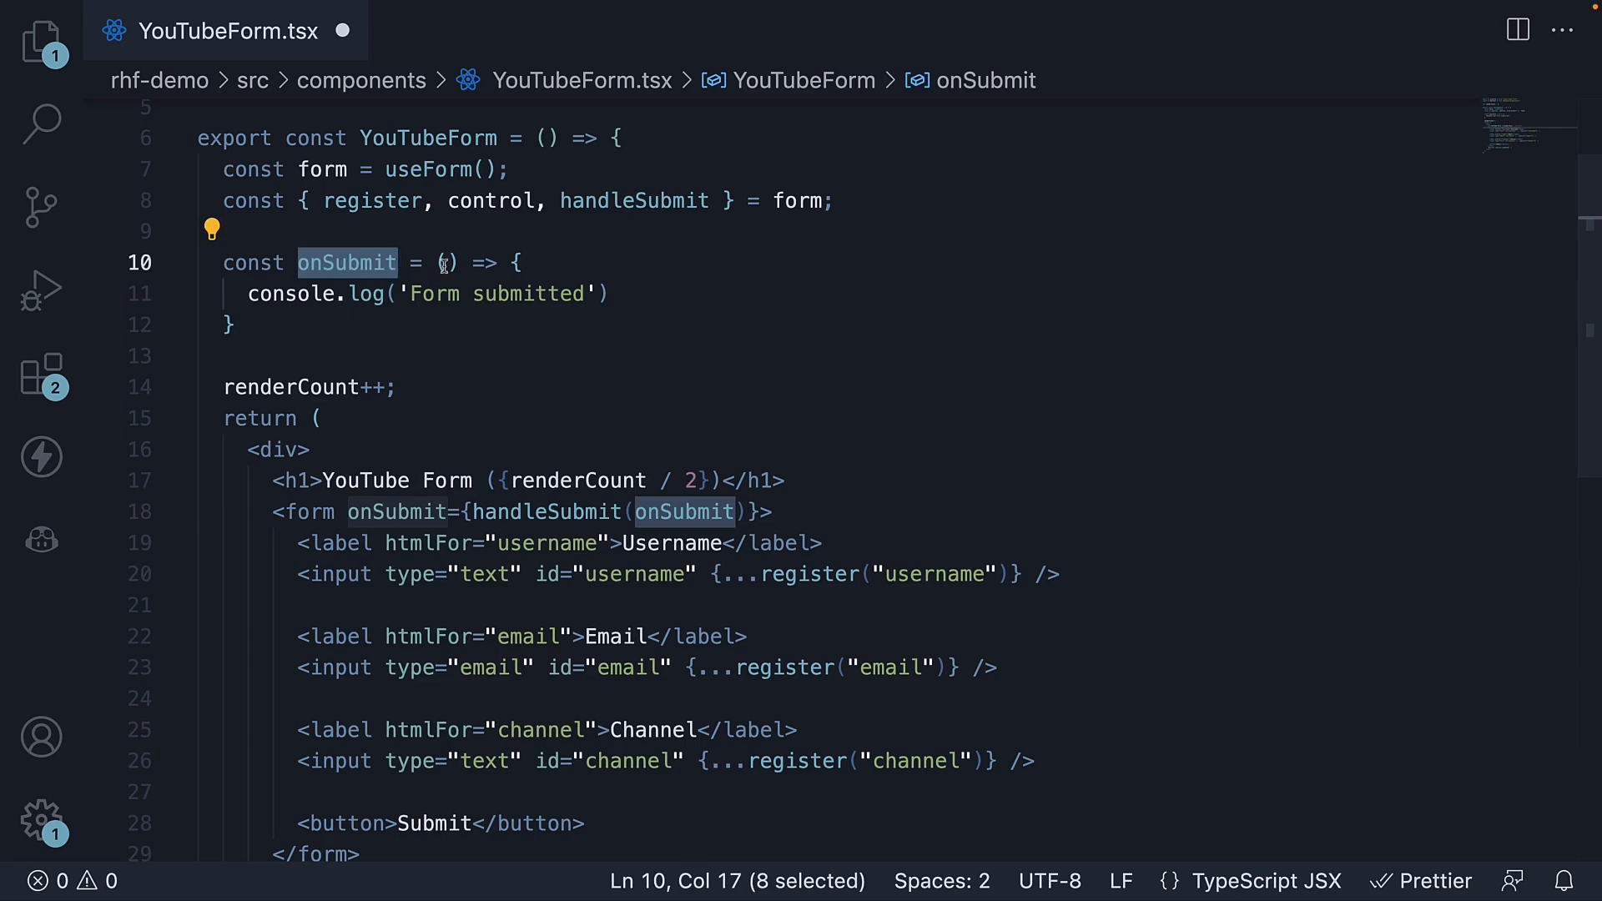
text(data)
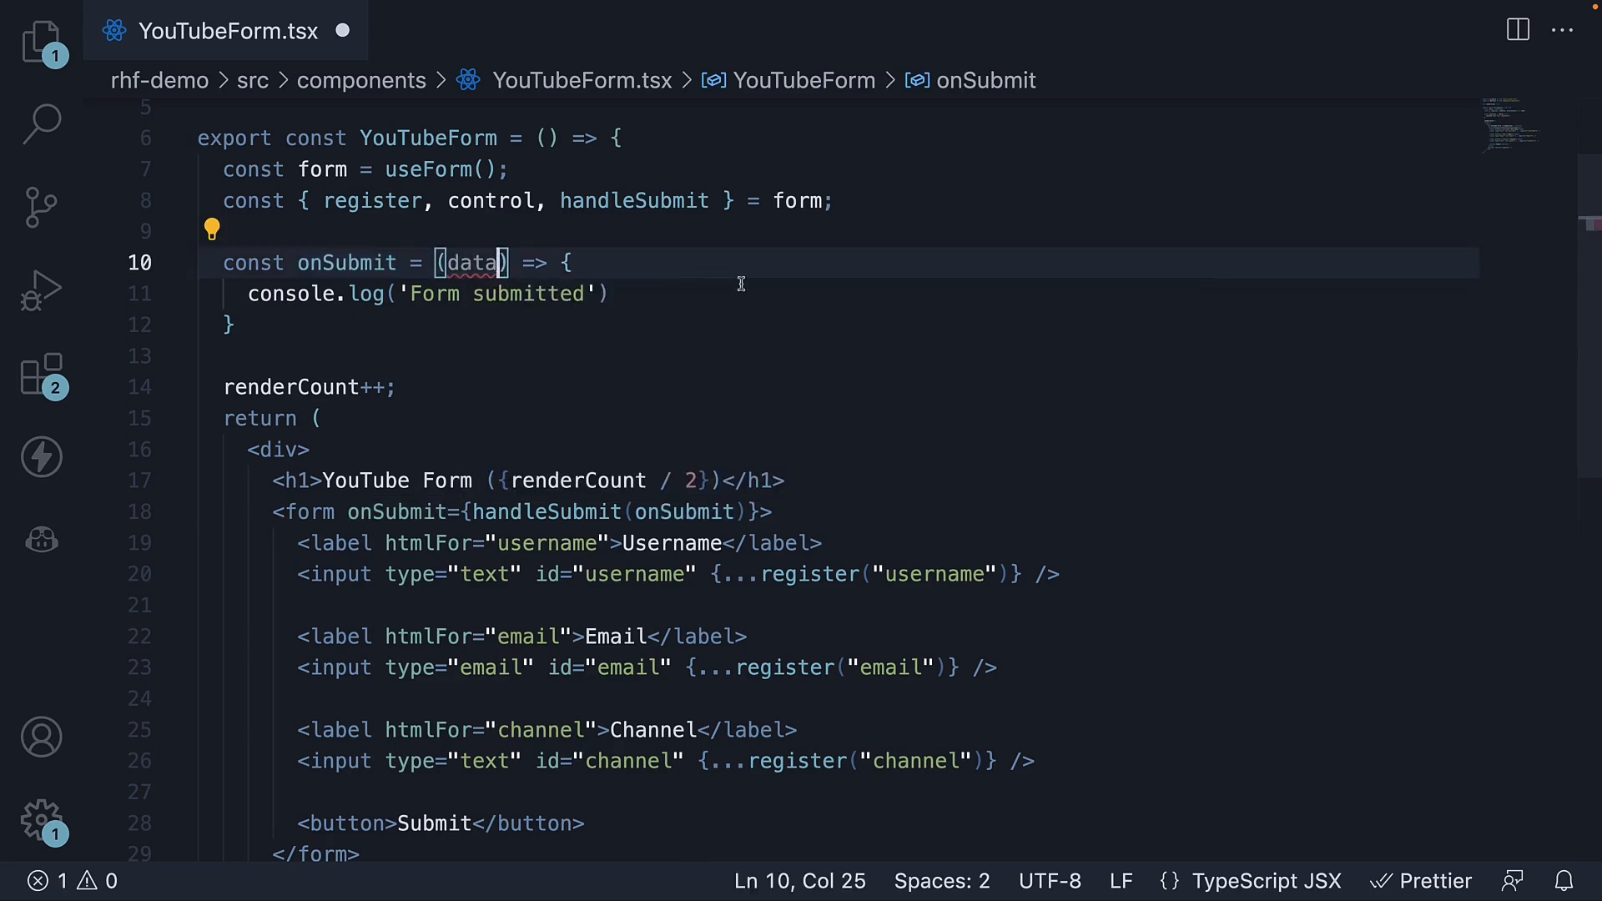
text(, data)
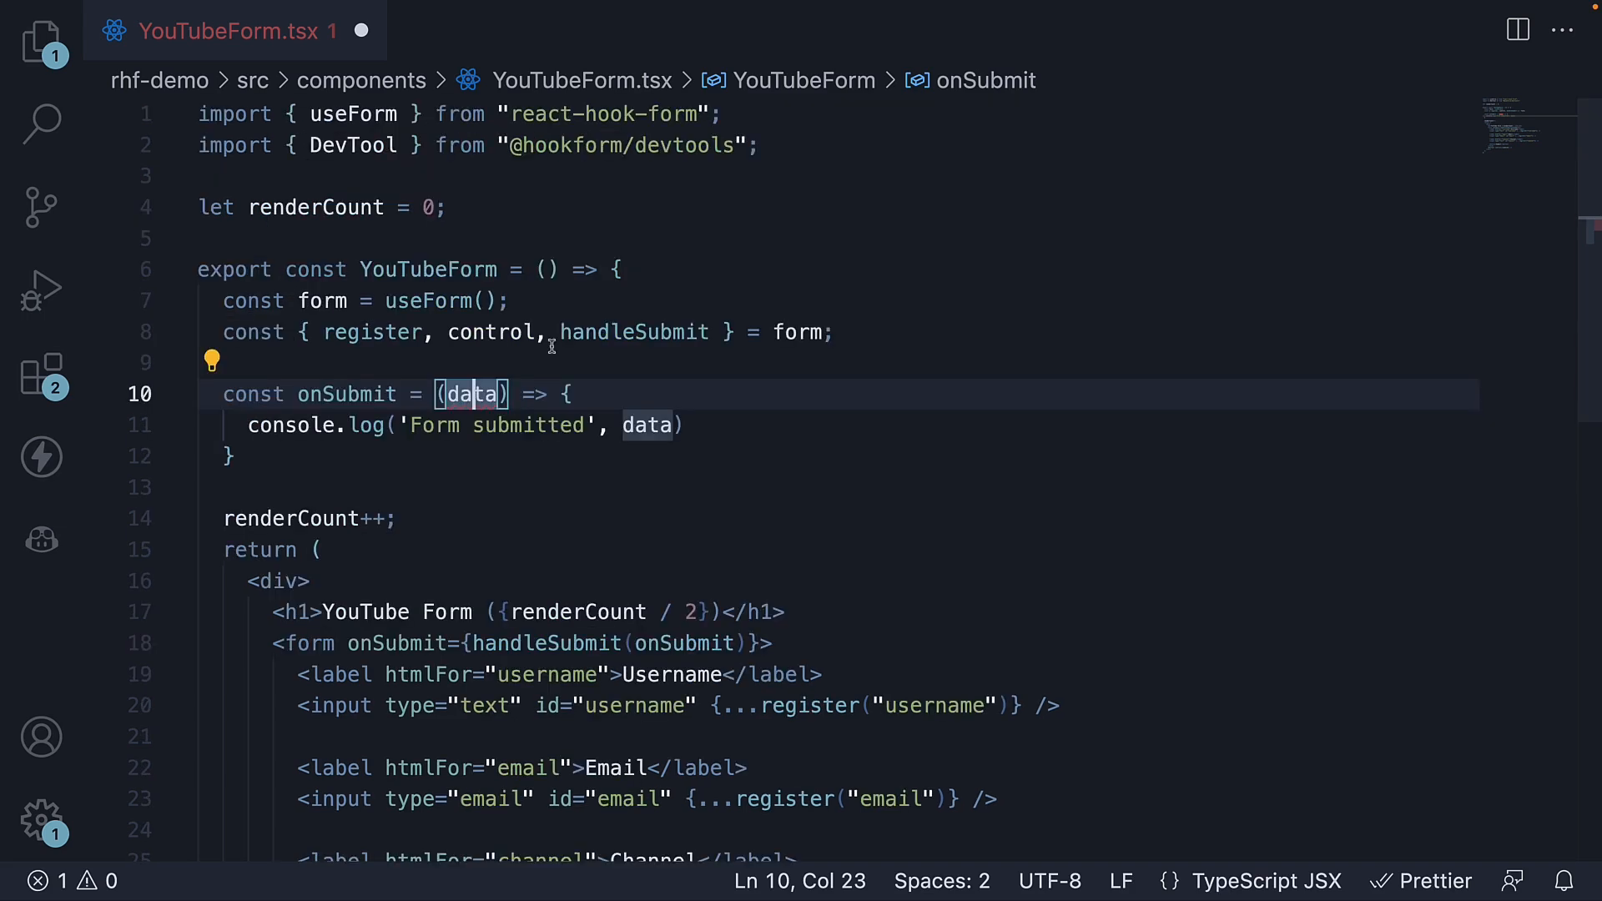
Define type FormValues = { username: string, email: string, channel: string }
text(type)
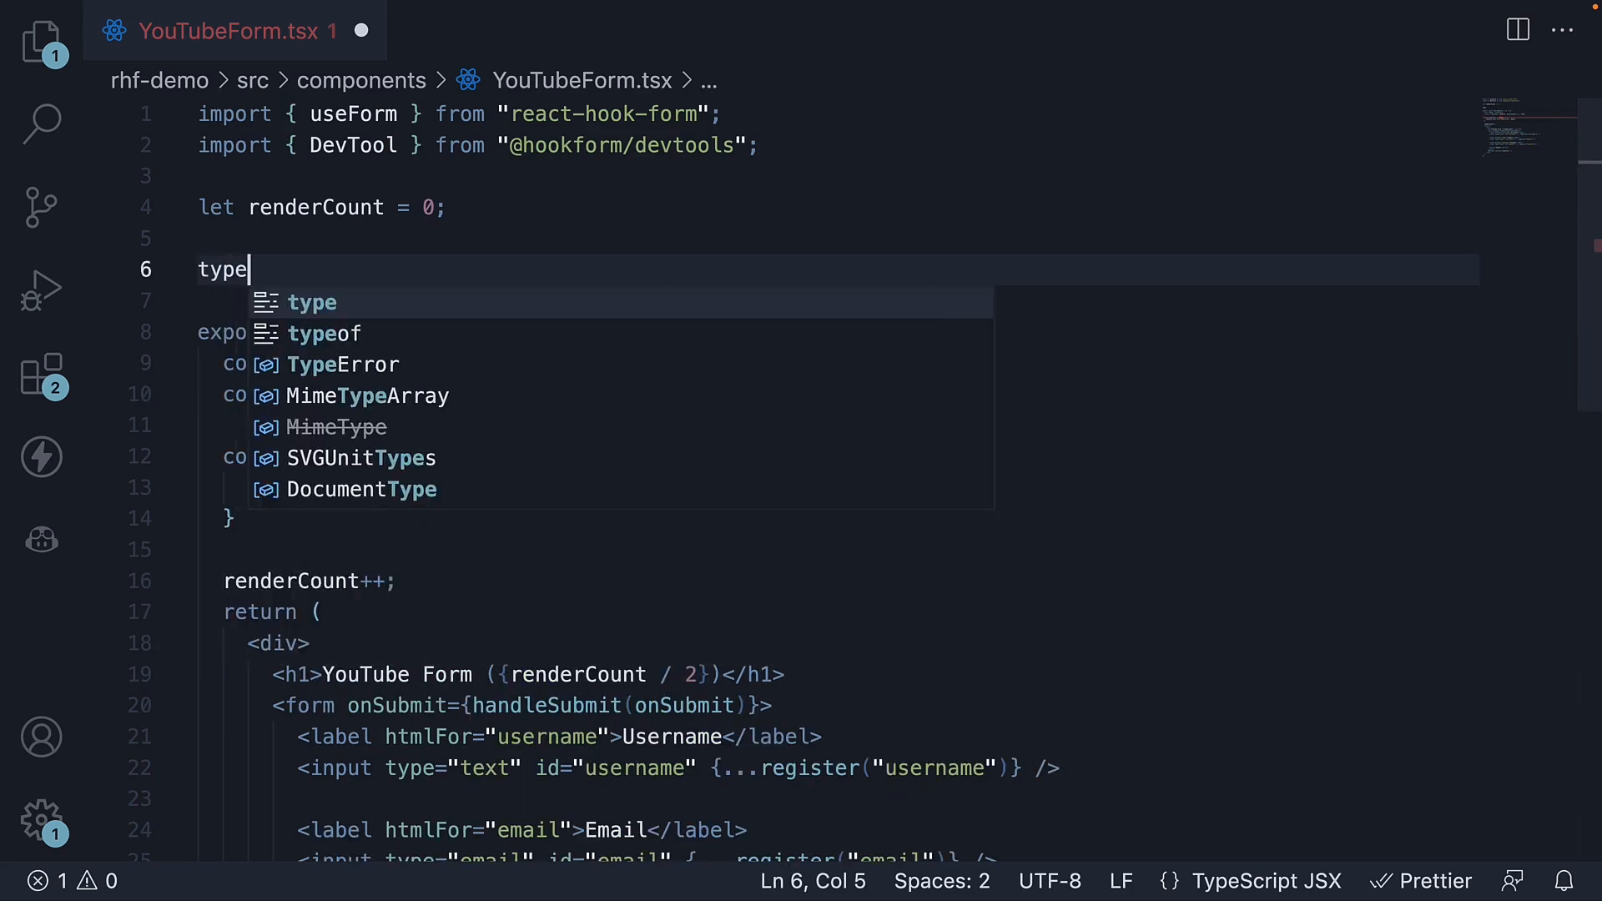
text(FormValues)
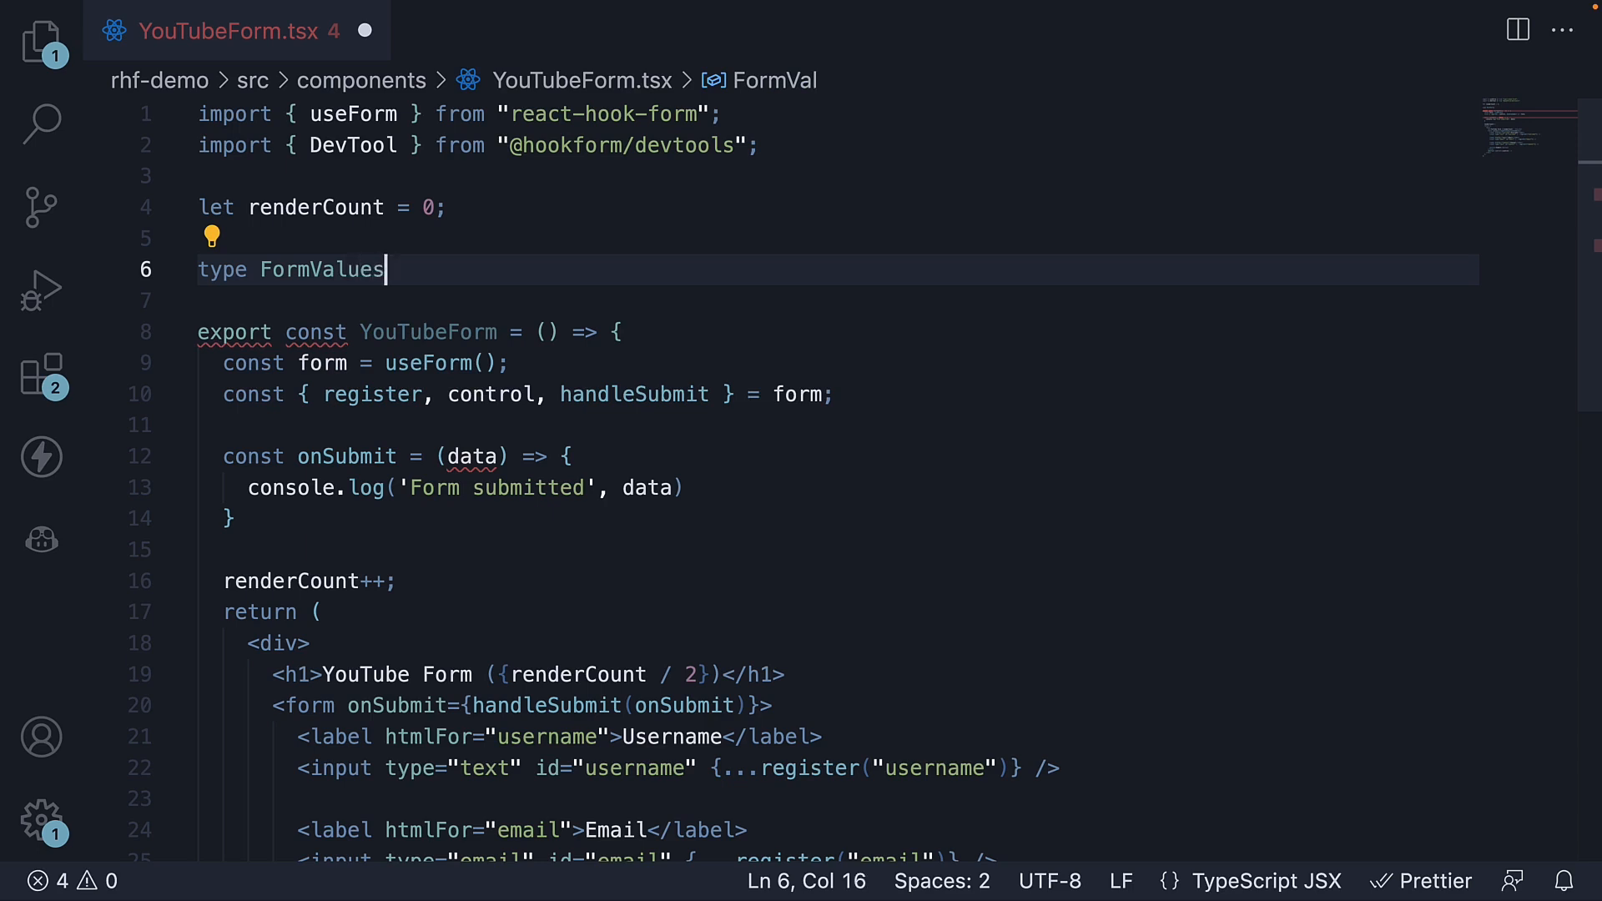
text(= {})
text(username:)
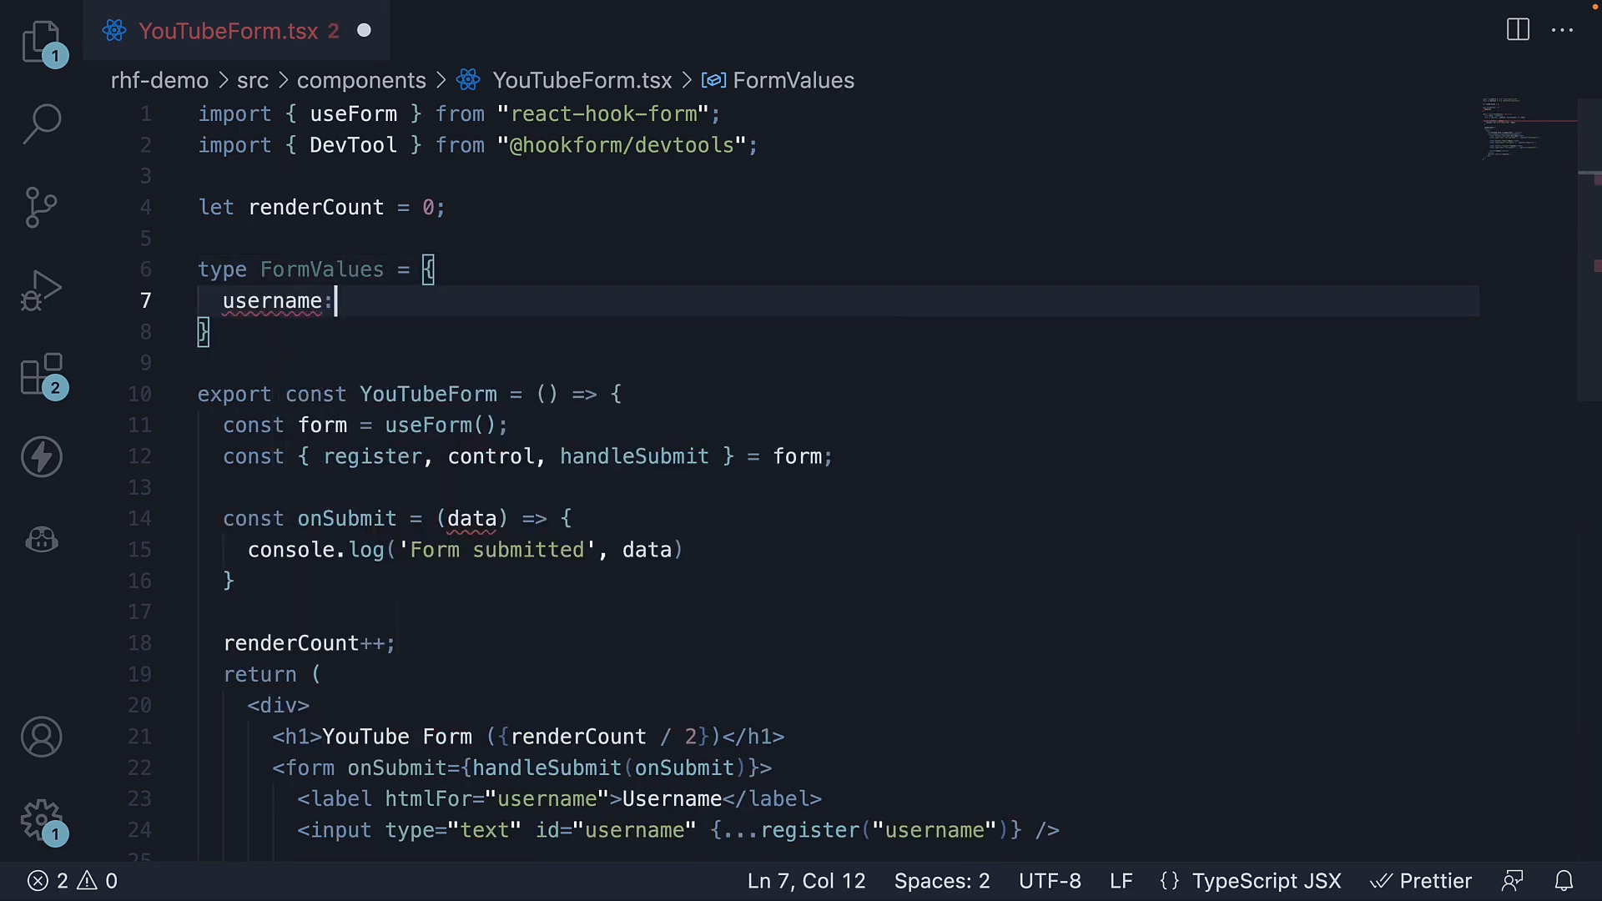
text(string)
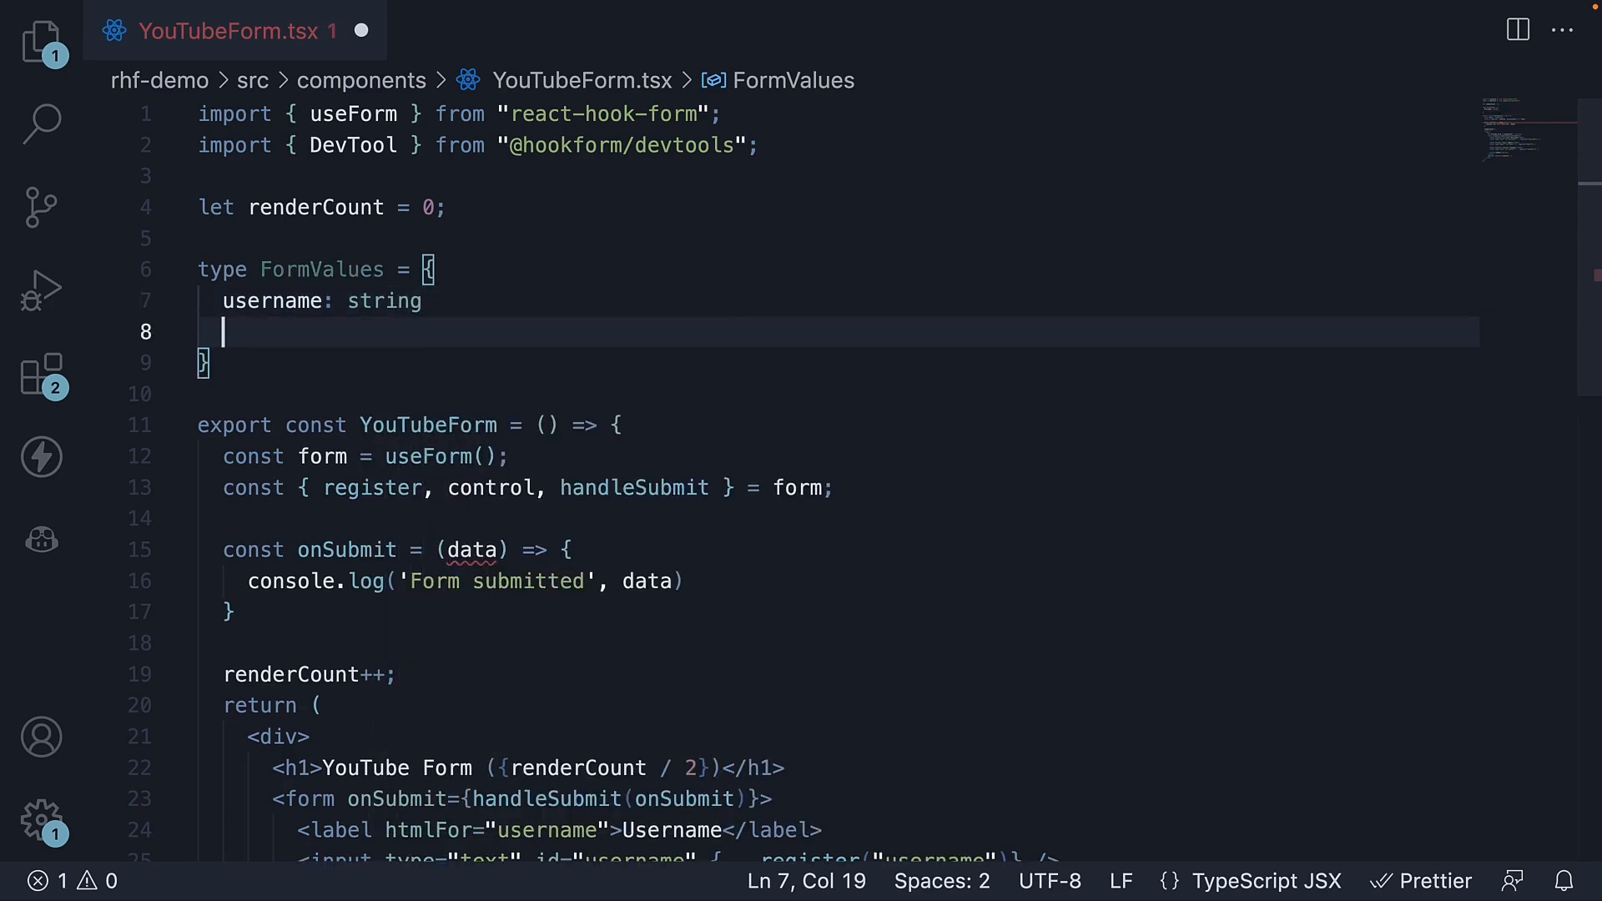
text(email: string)
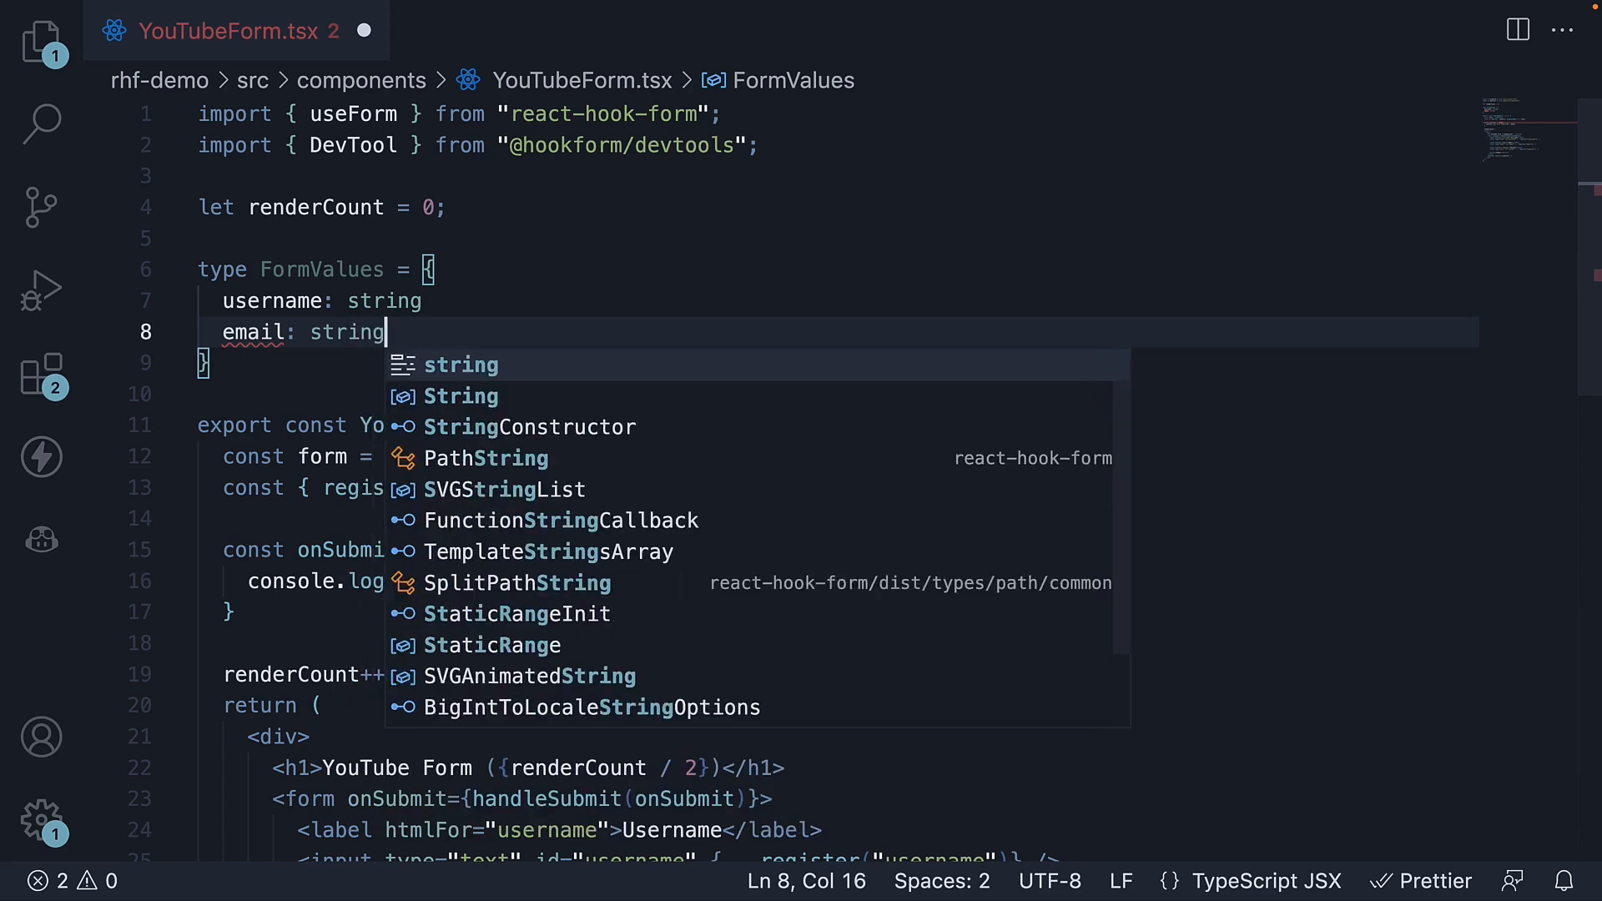
text(ch)
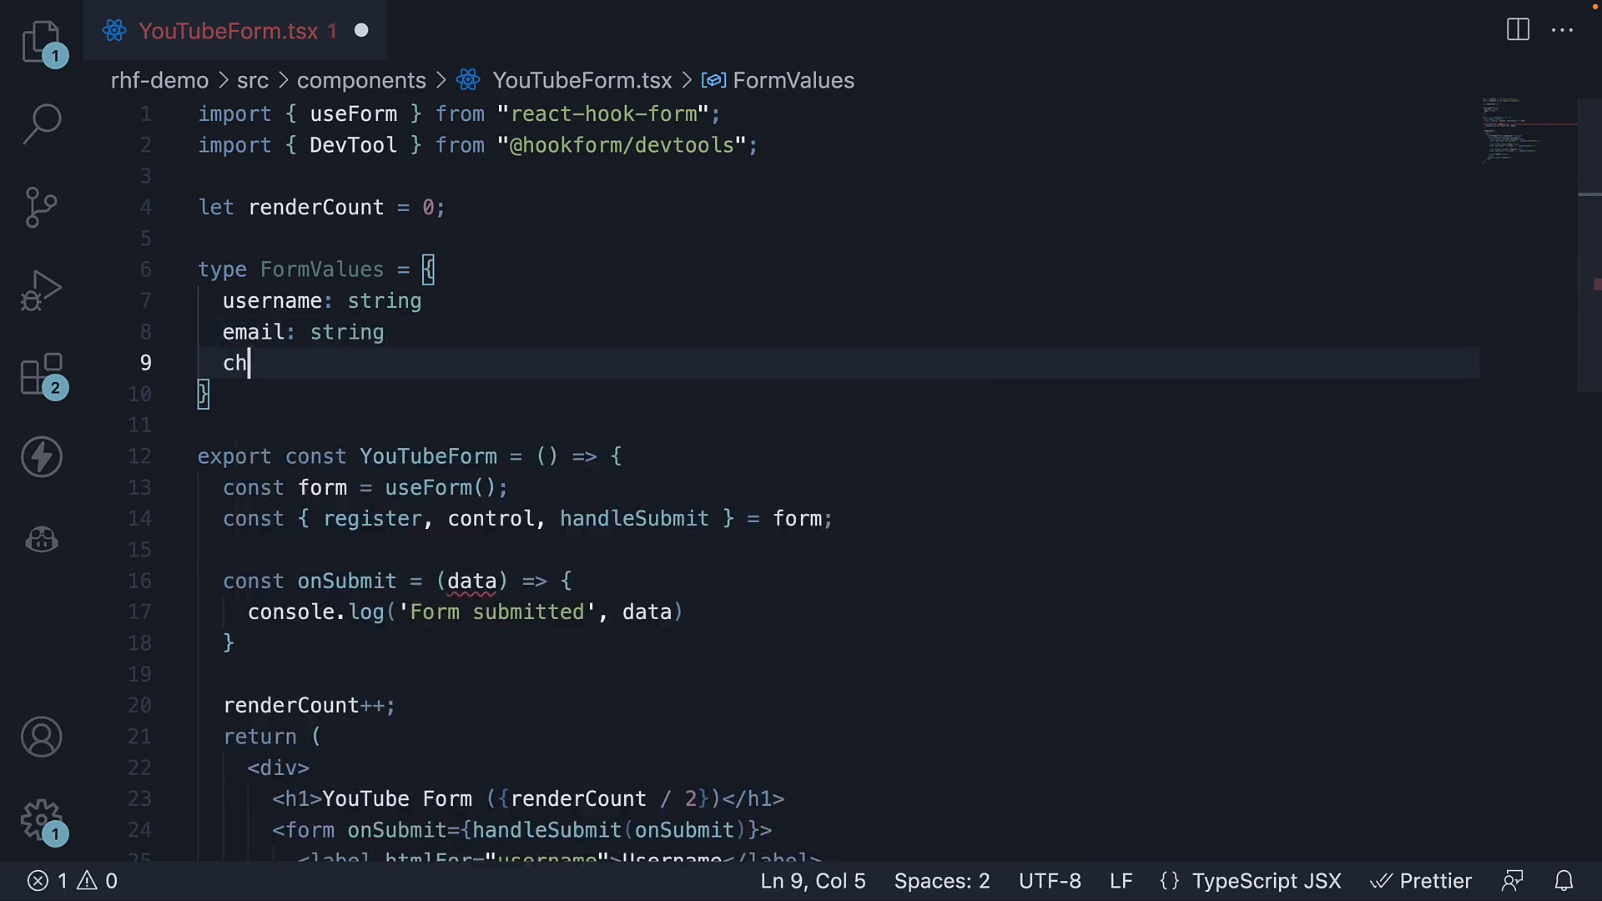
text(annel: string)
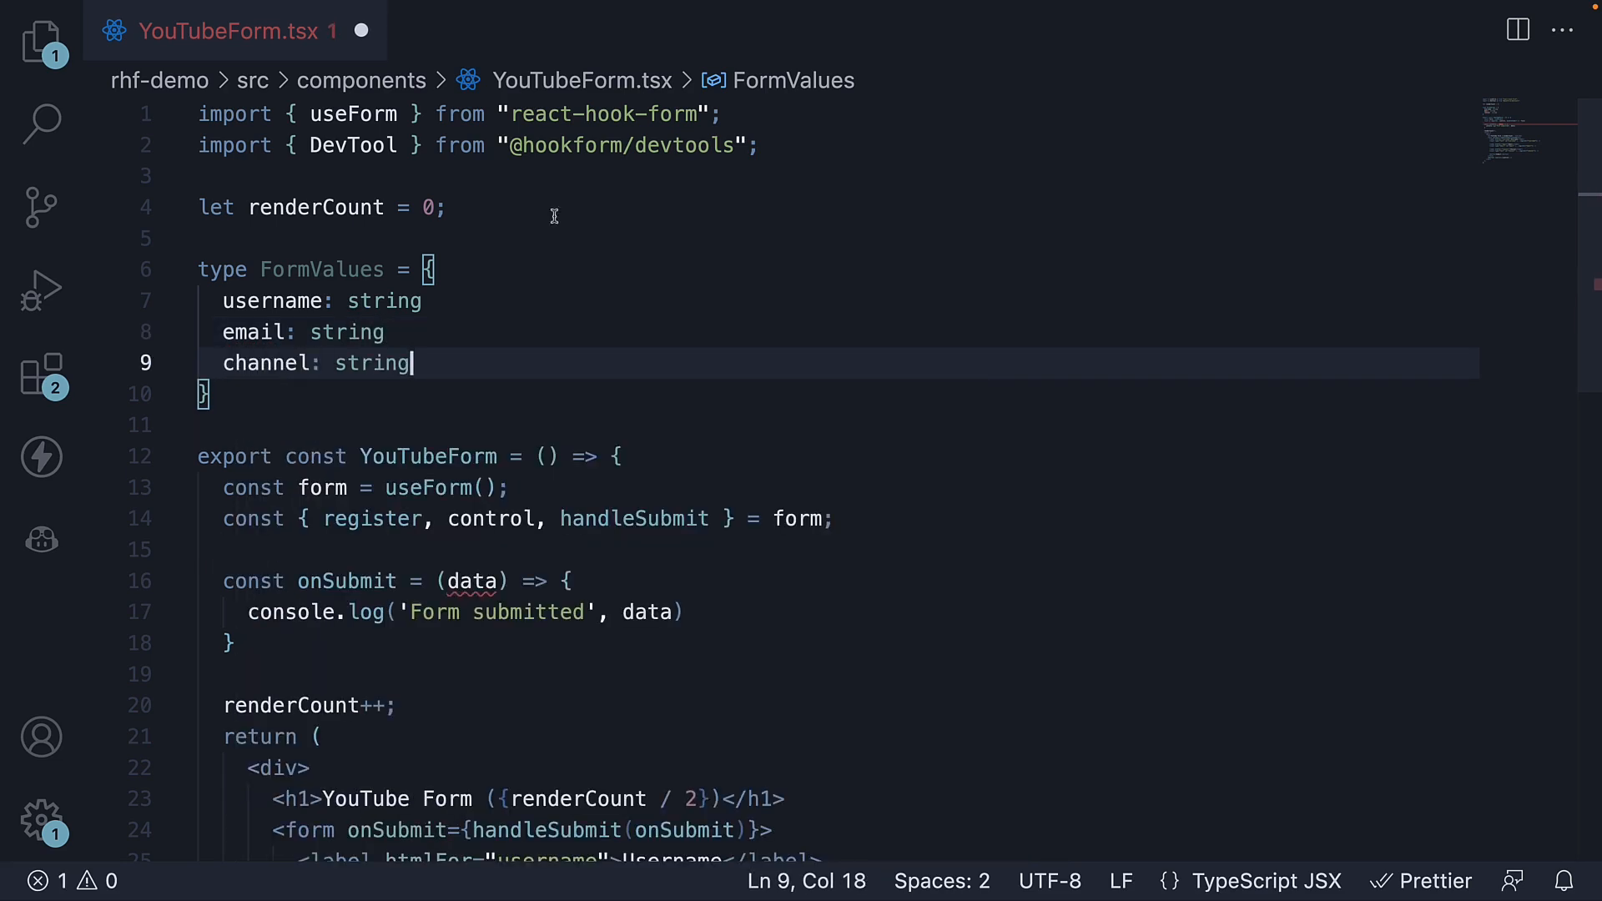
scroll(down, 3)
text(: )
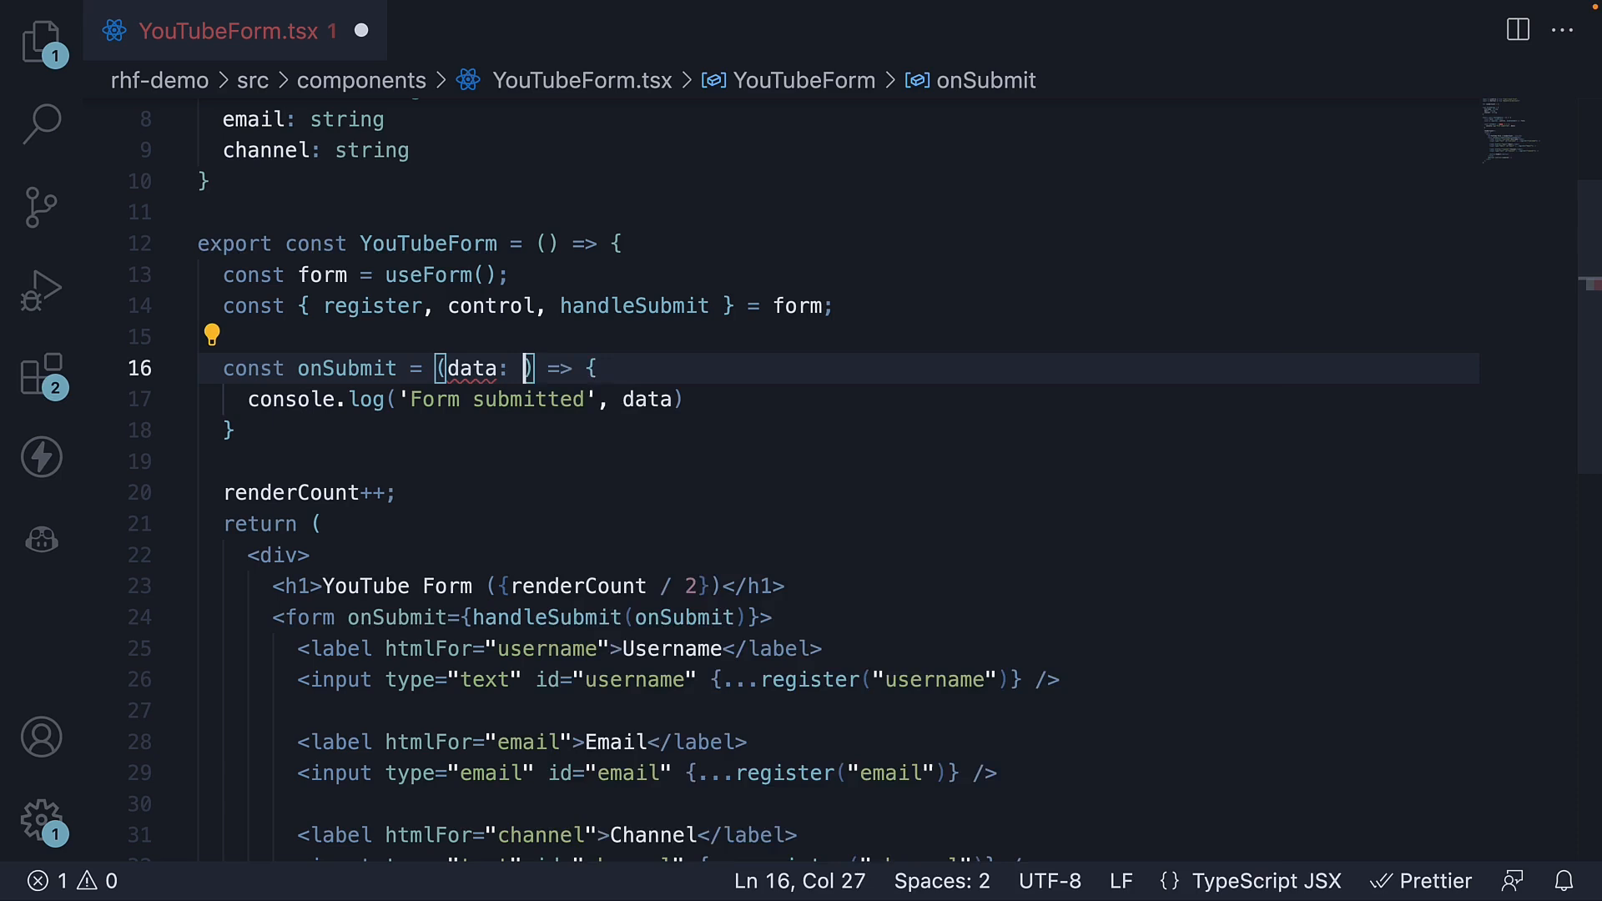
Type onSubmit's data as FormValues, call useForm<FormValues>(), and save the file
text(FormValues)
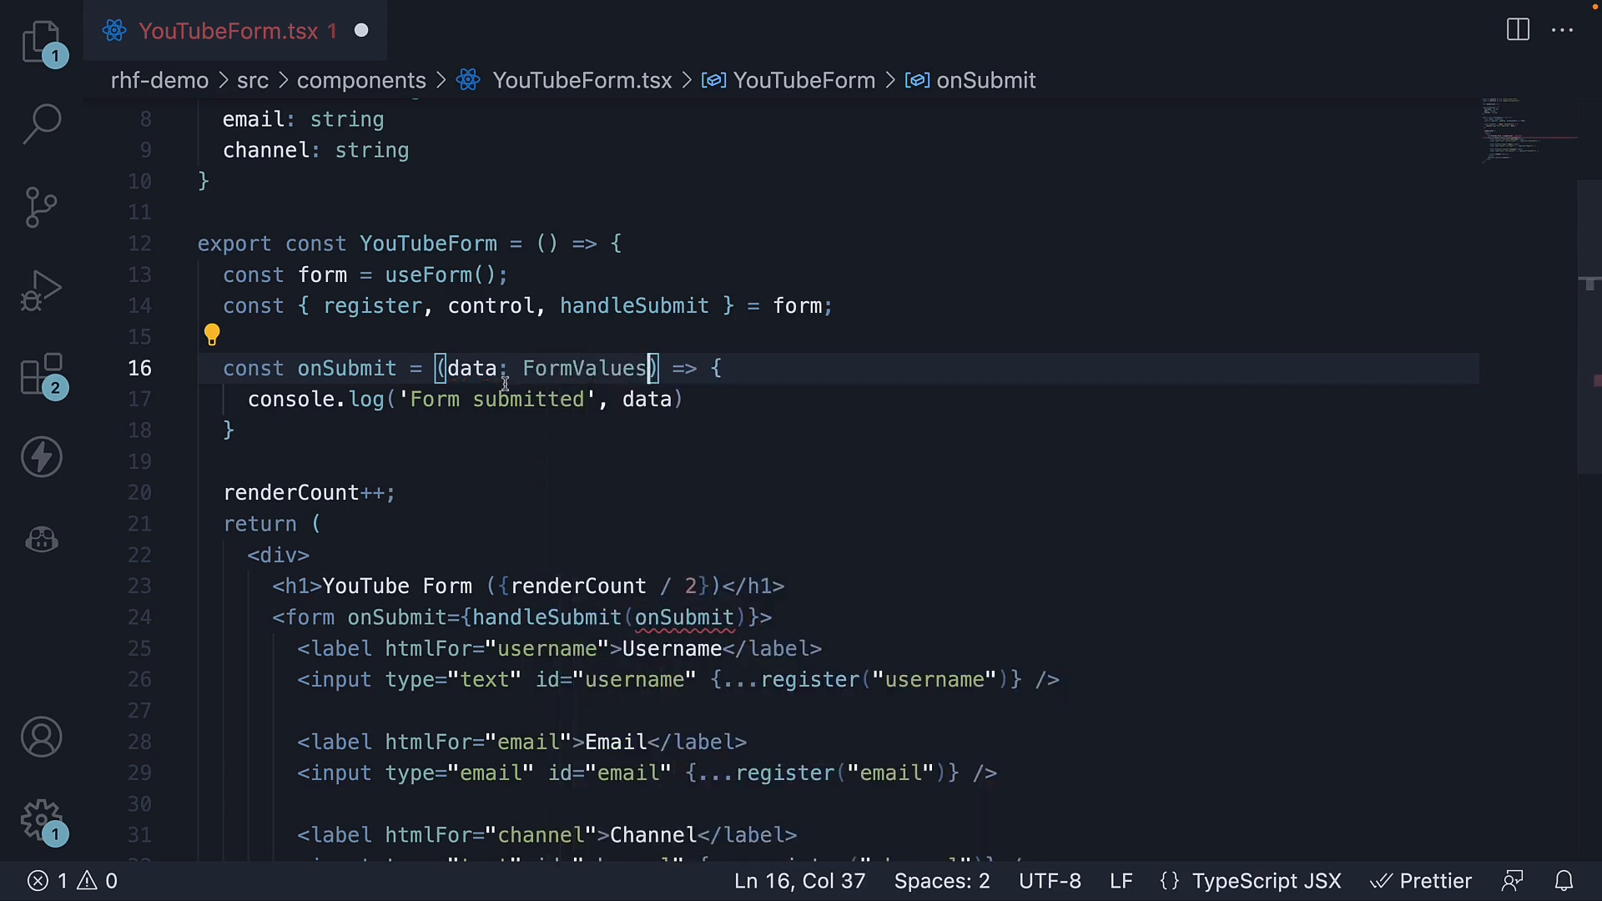
click(683, 617)
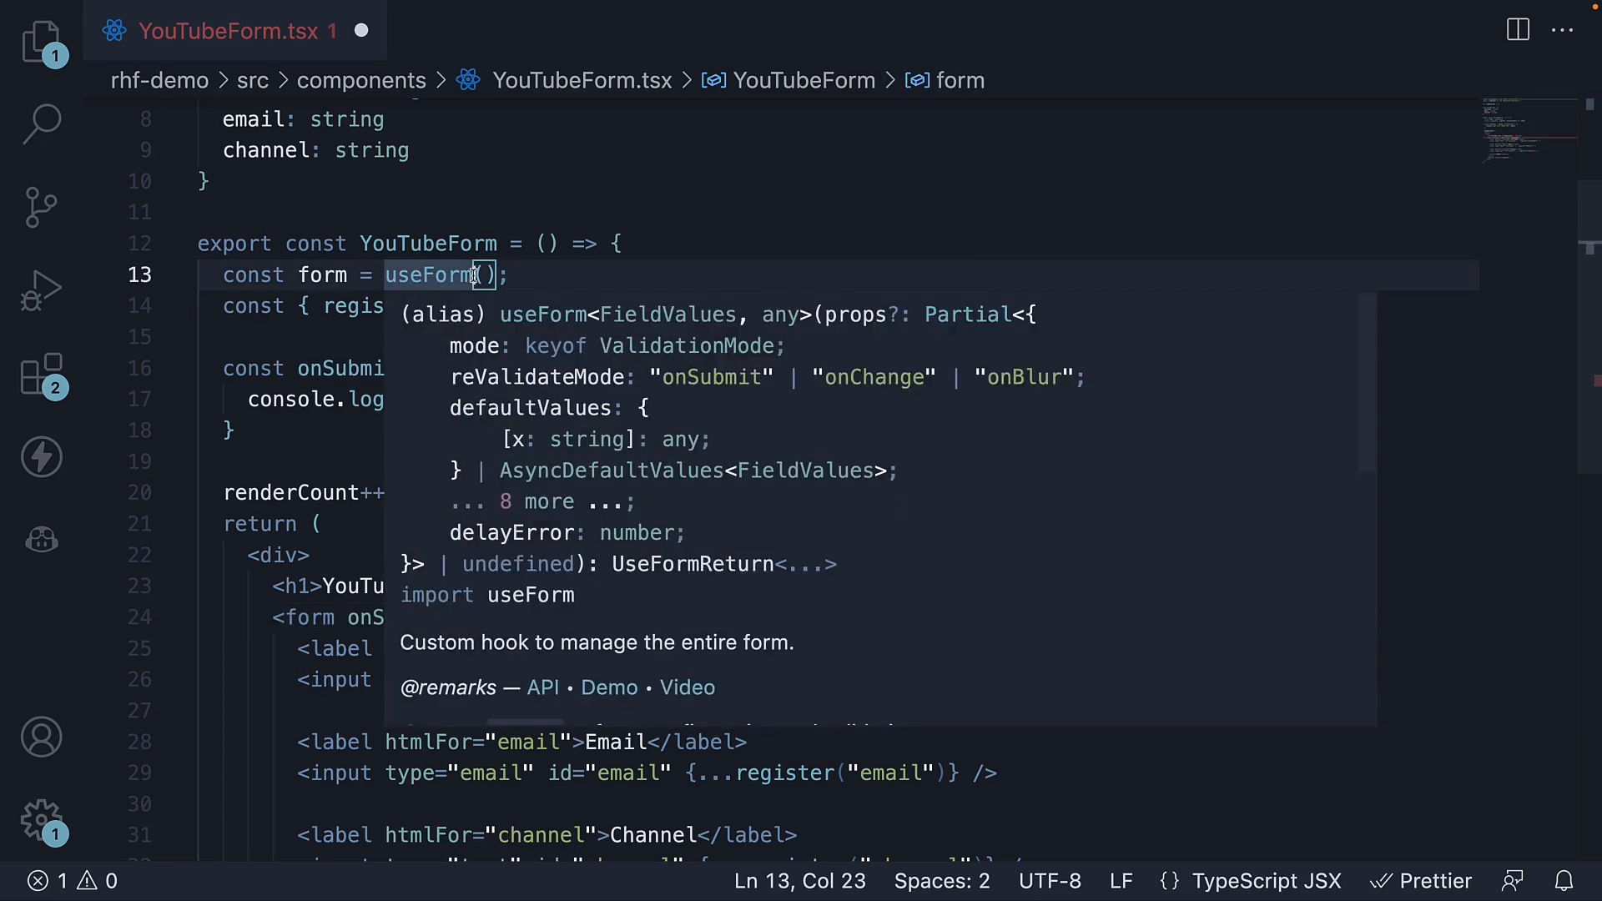
text(<>)
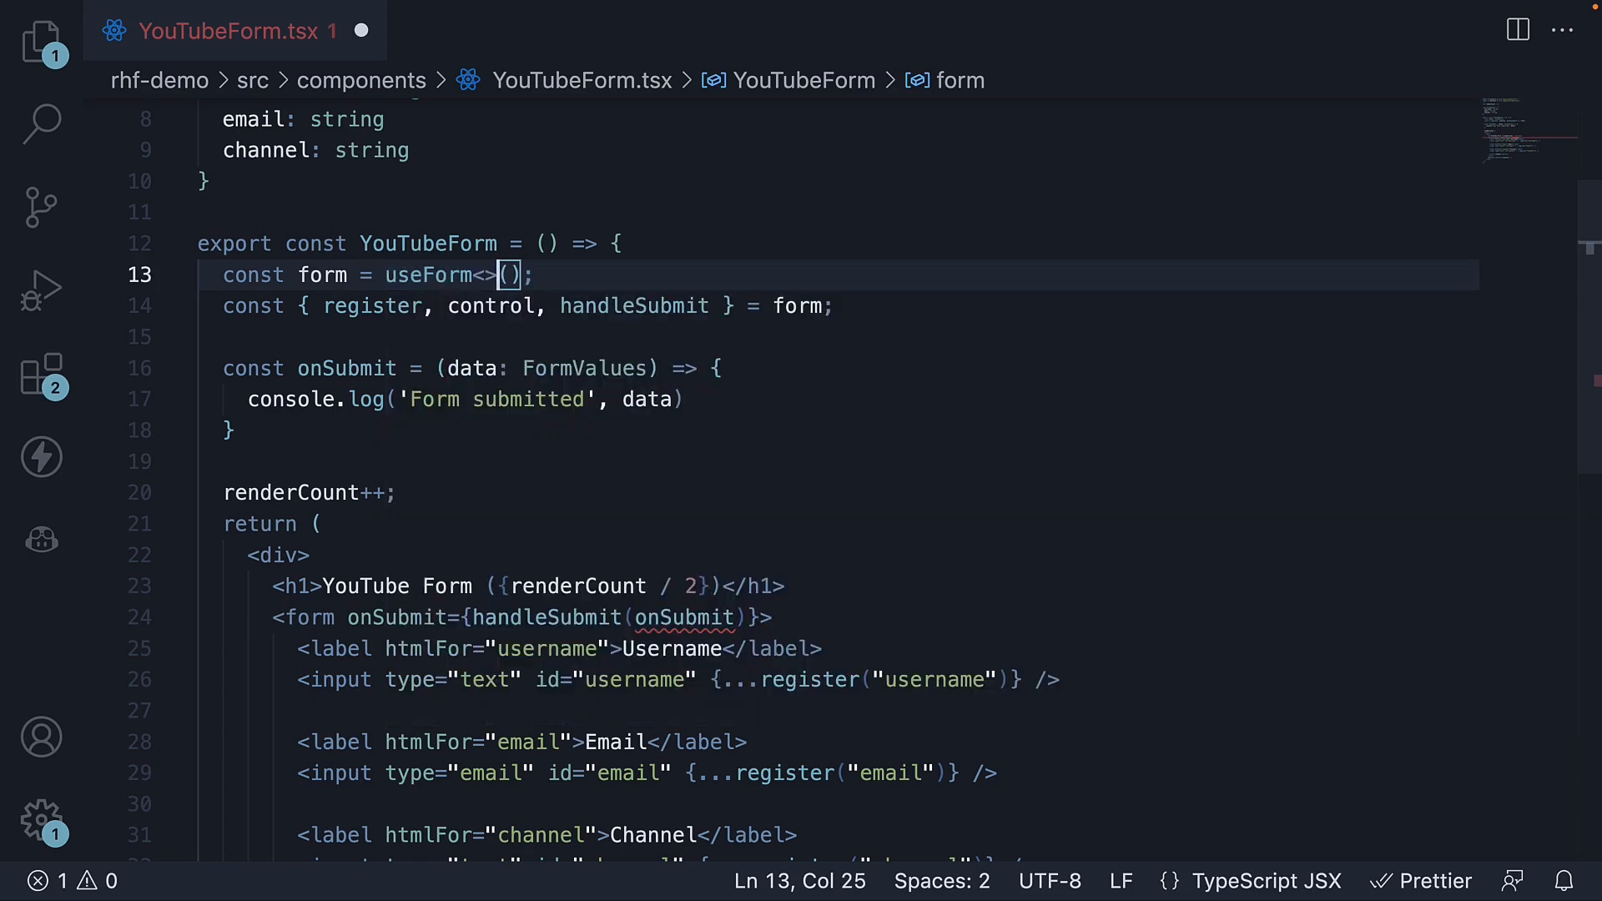
text(FormValues)
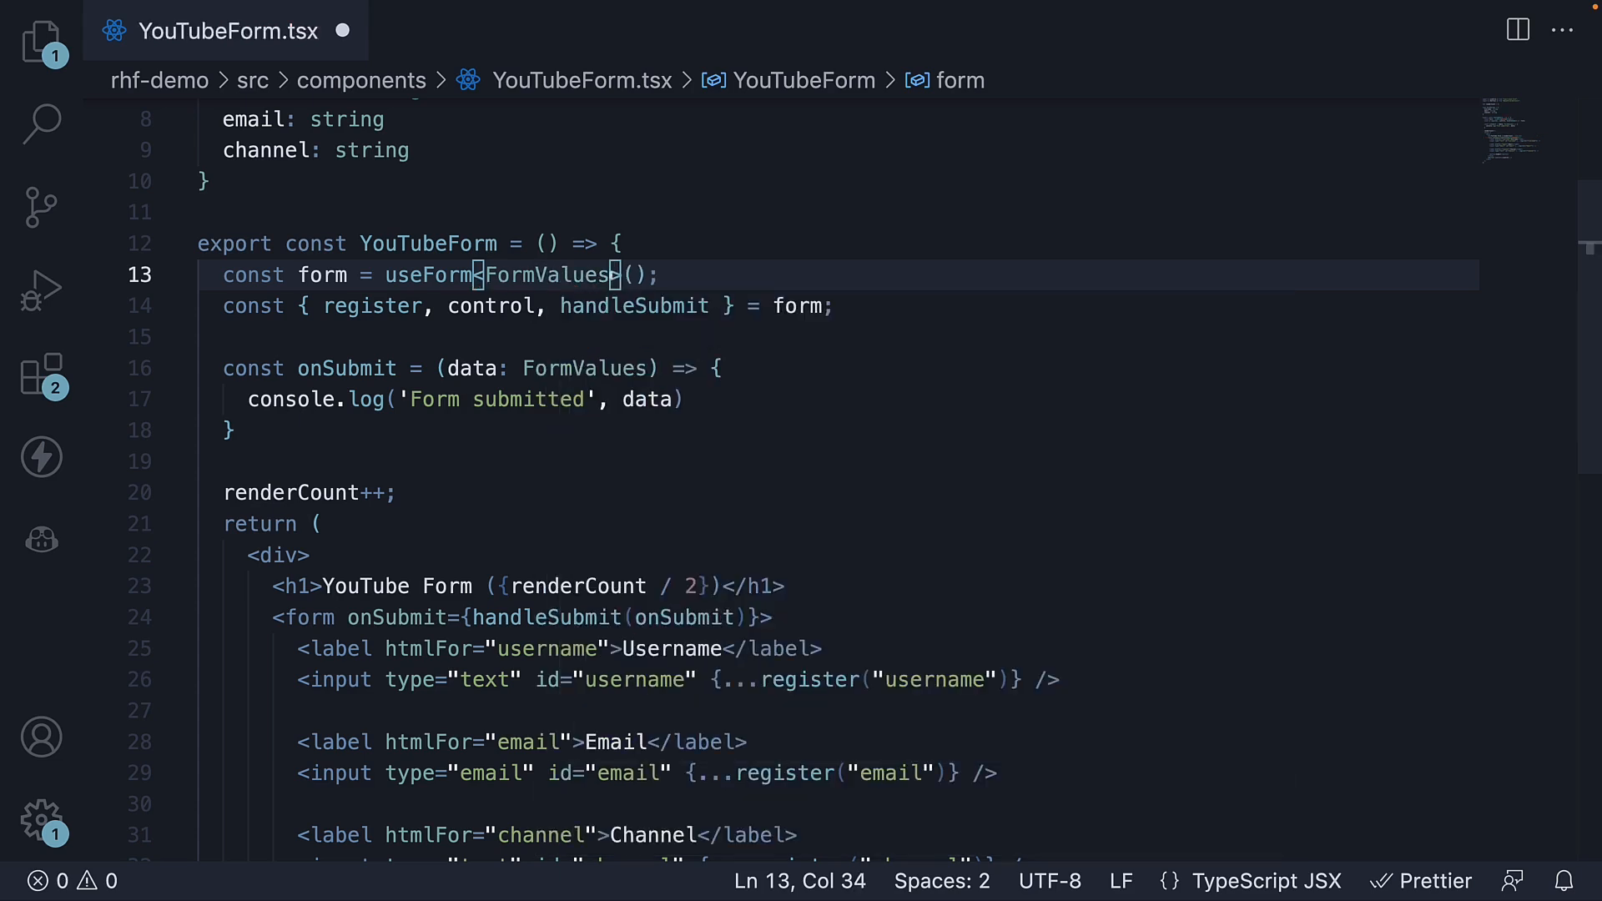
key(ctrl+s)
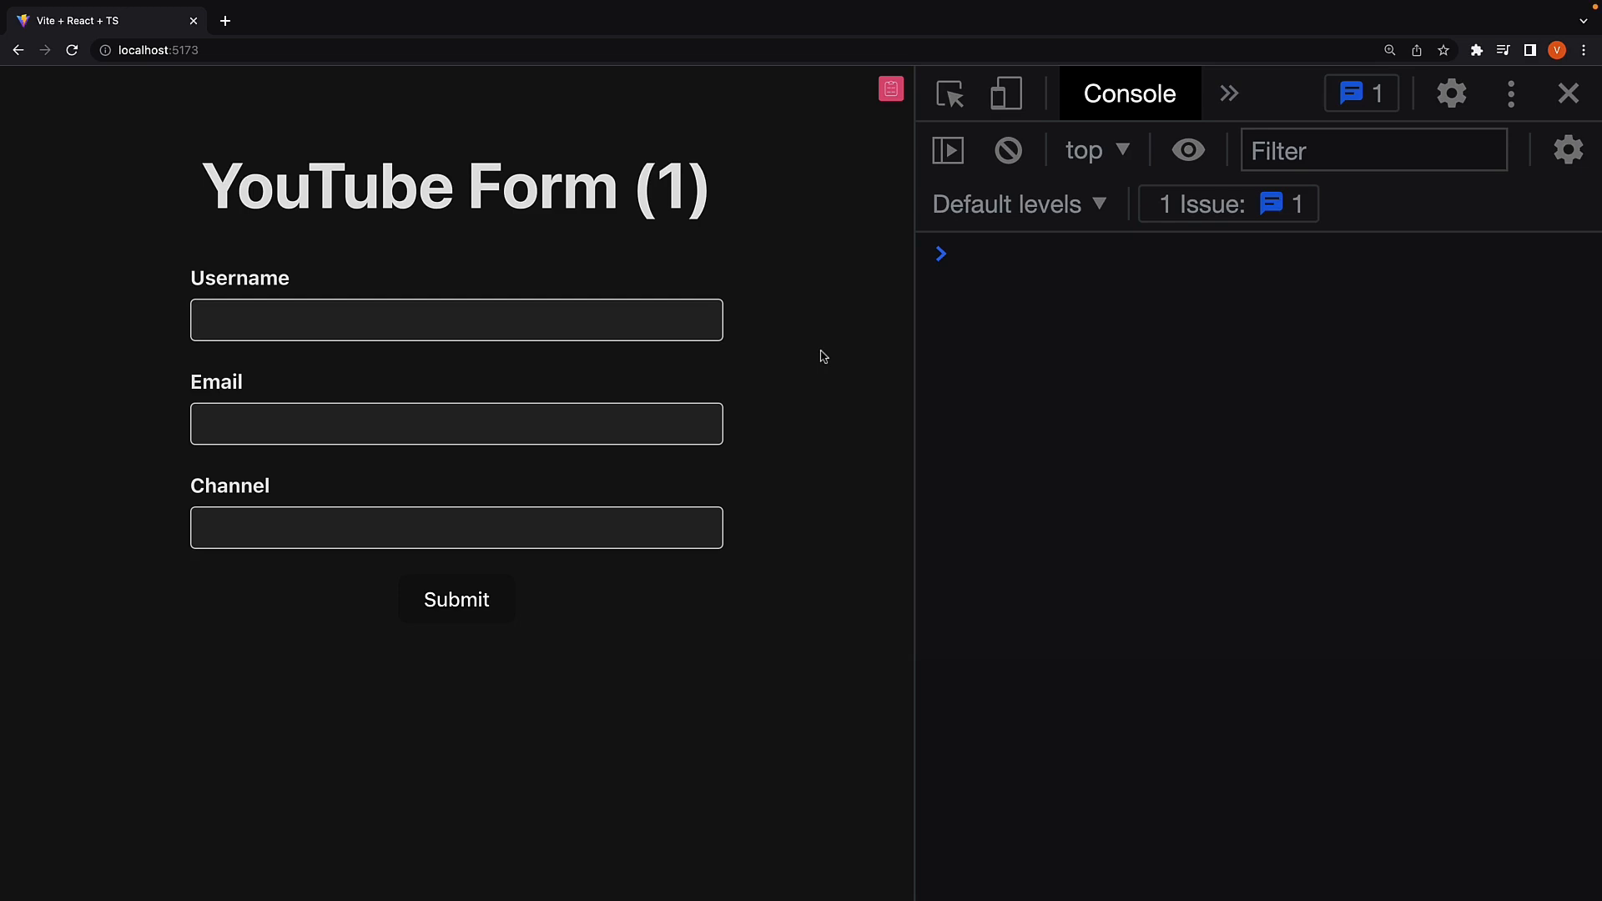
mouse_move(666, 332)
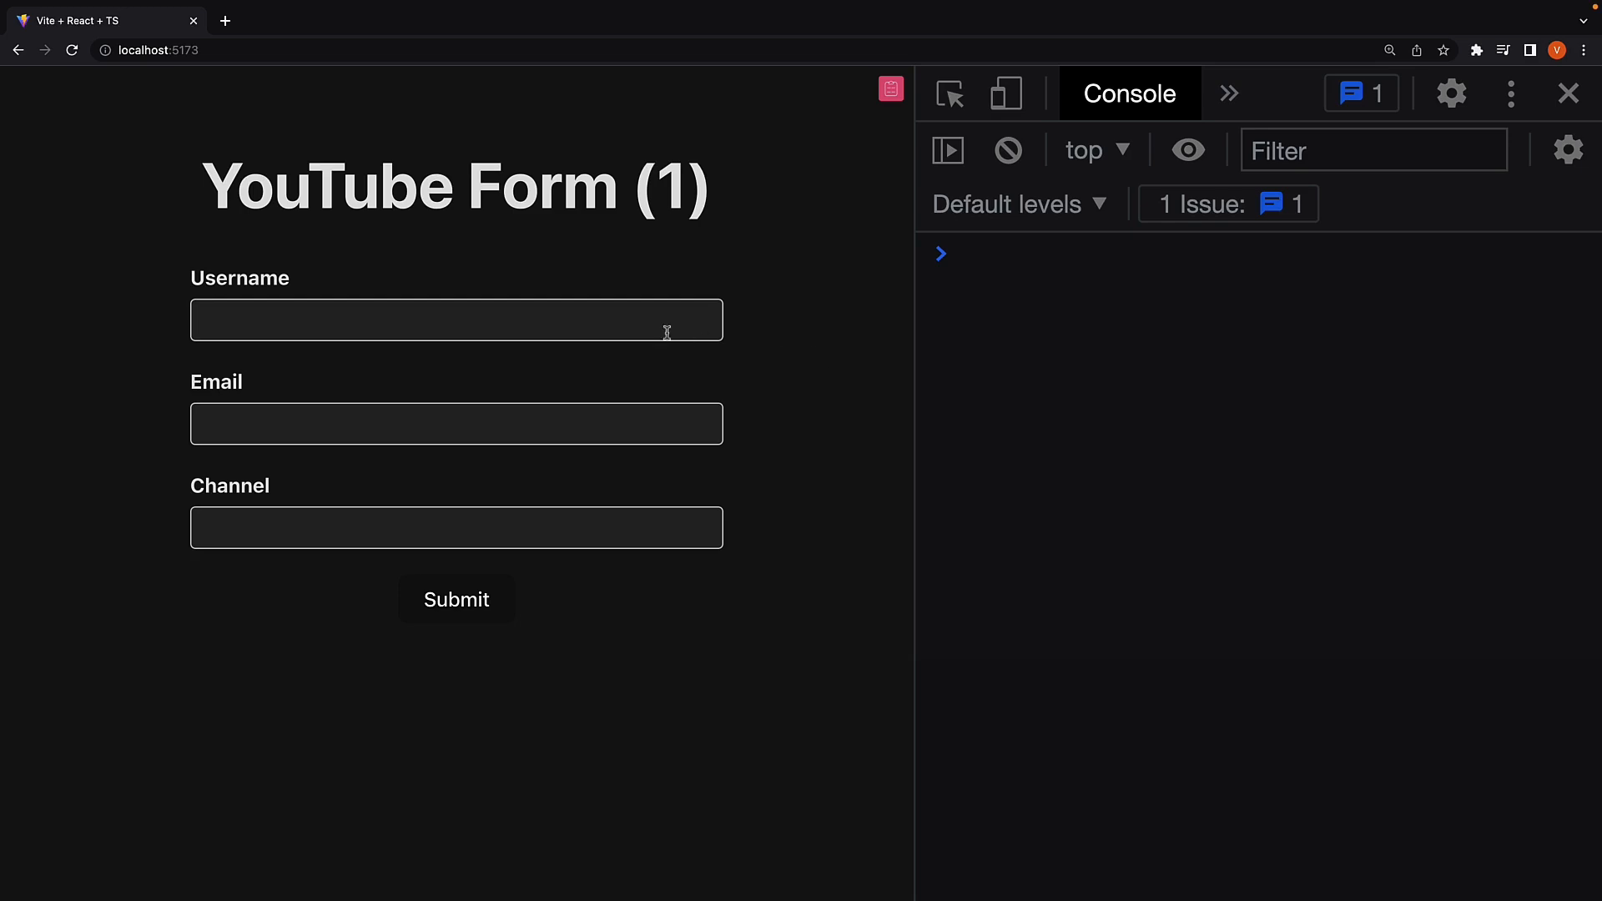
mouse_move(641, 318)
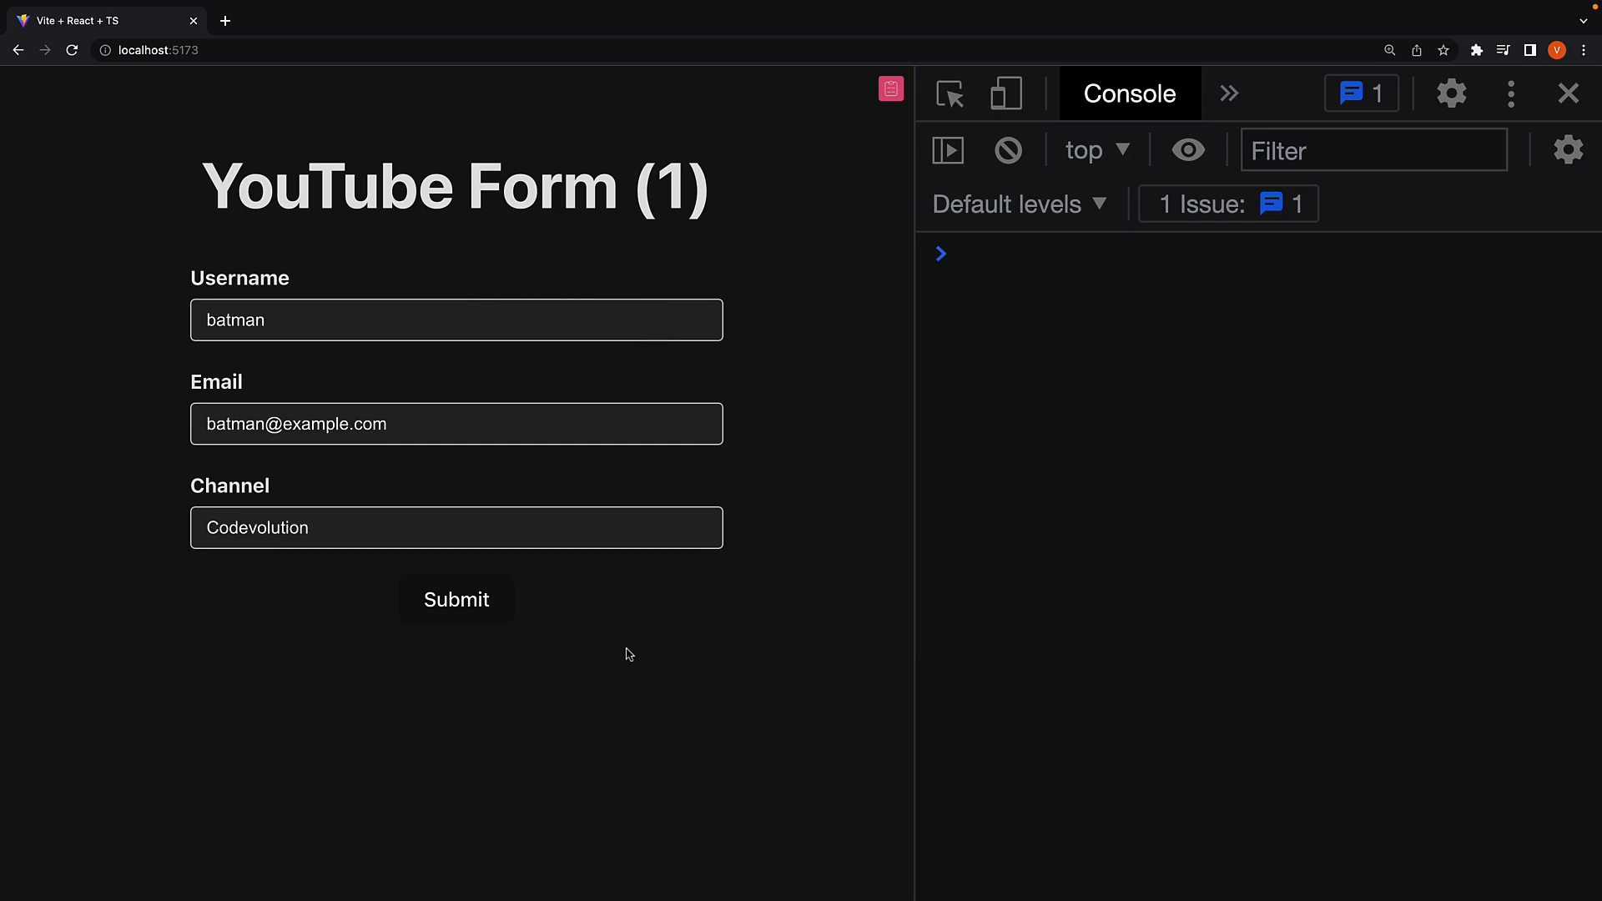
Submit the filled YouTube Form and expand the logged data object in DevTools
click(455, 599)
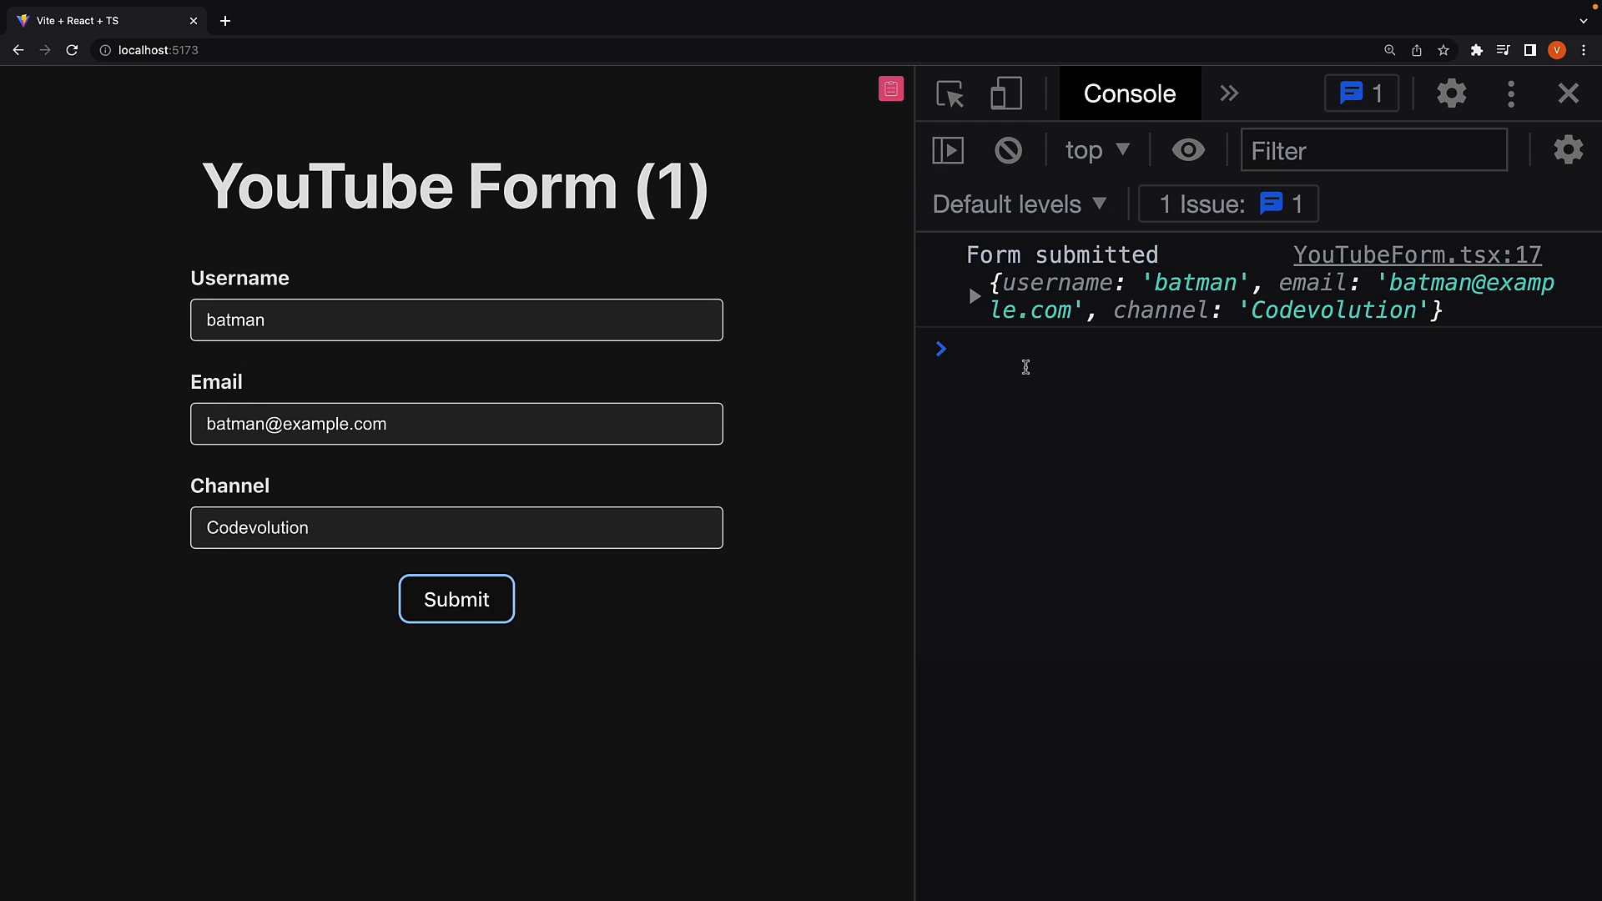
click(975, 295)
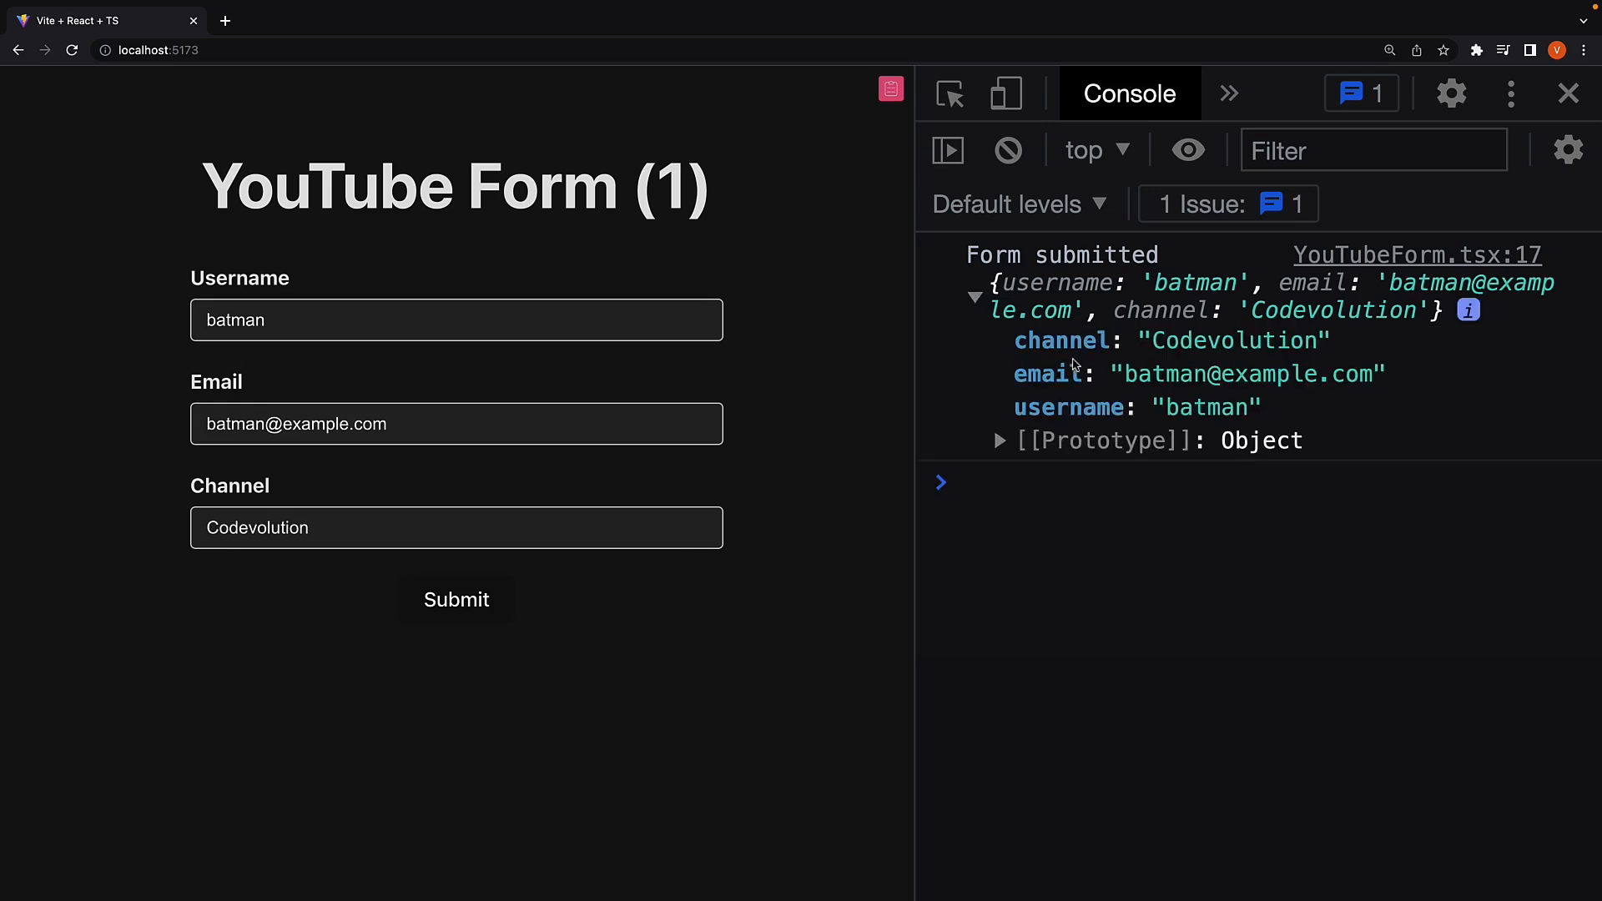
mouse_move(1072, 365)
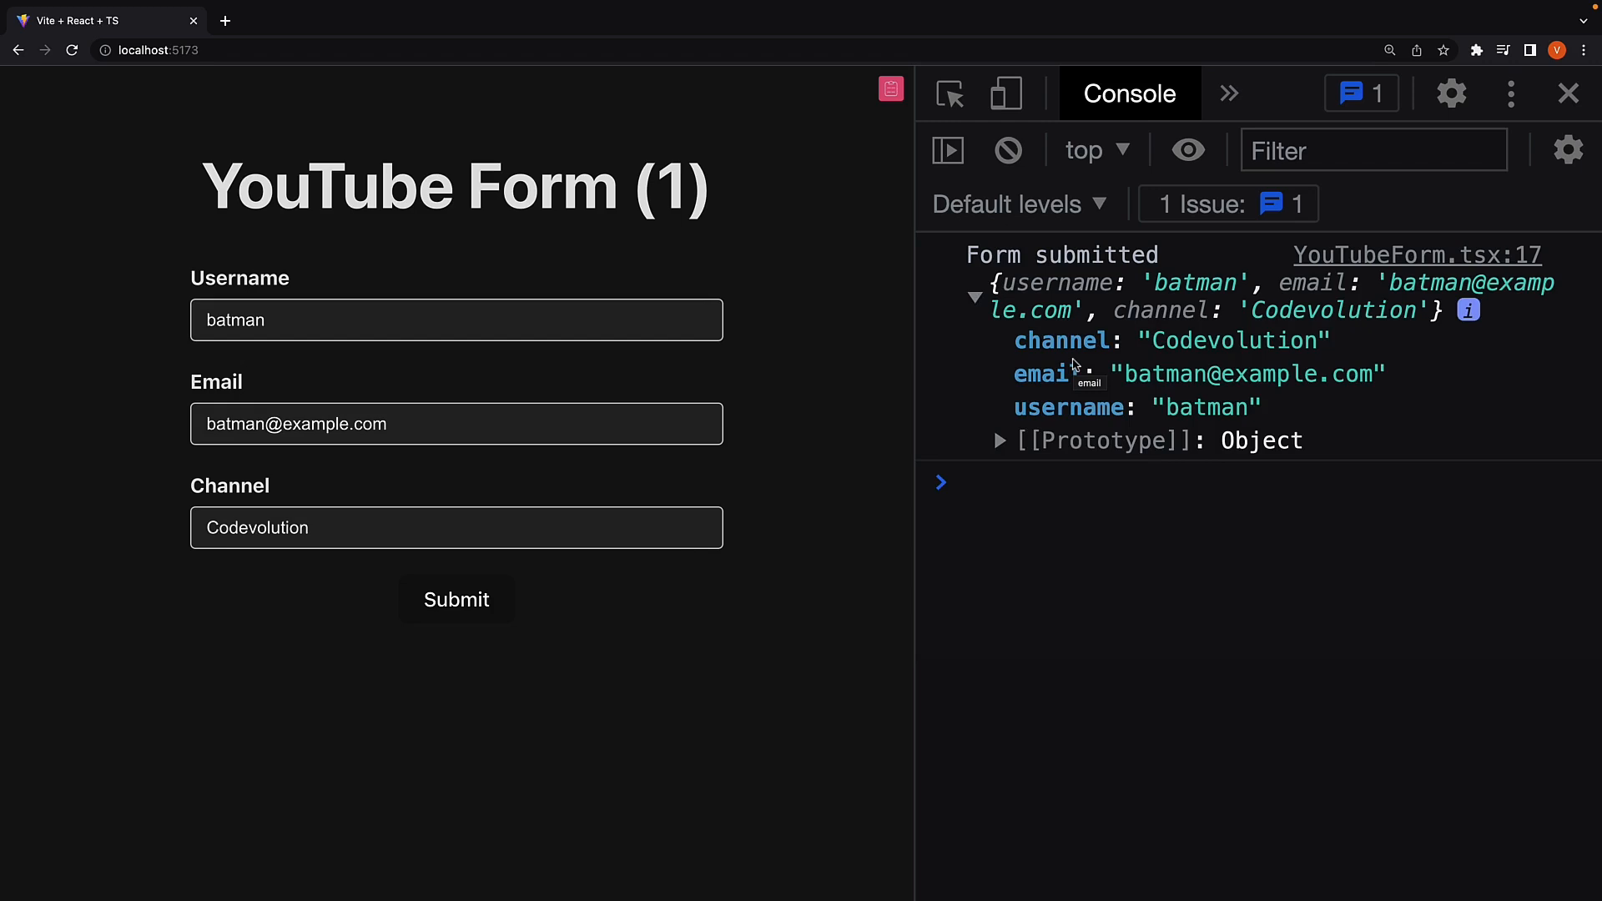
mouse_move(1045, 360)
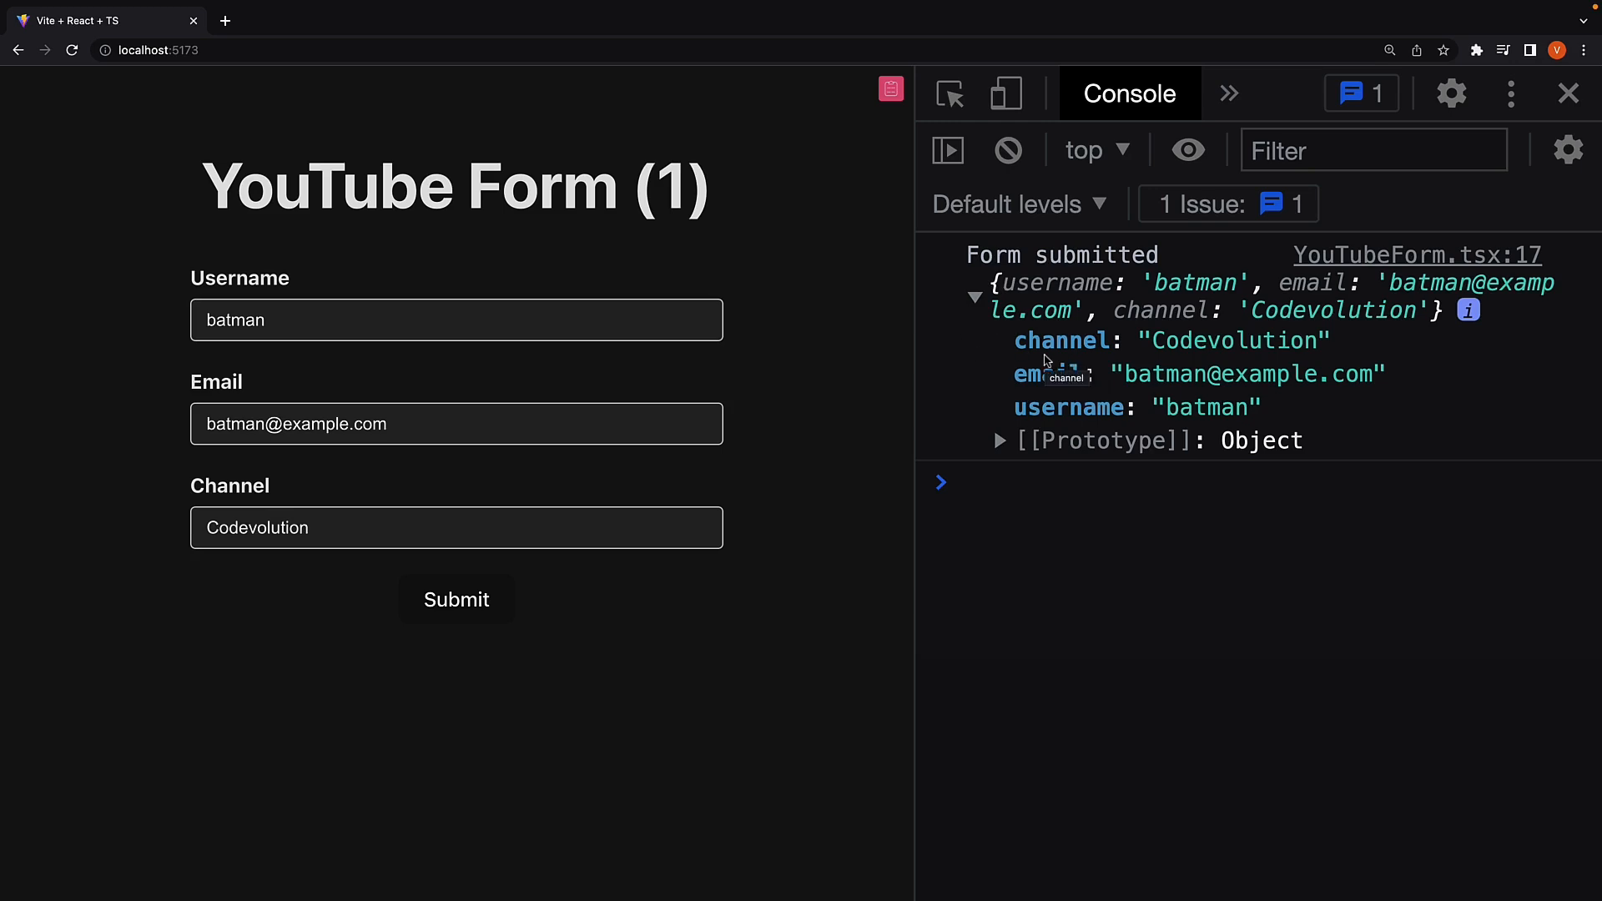
mouse_move(1152, 354)
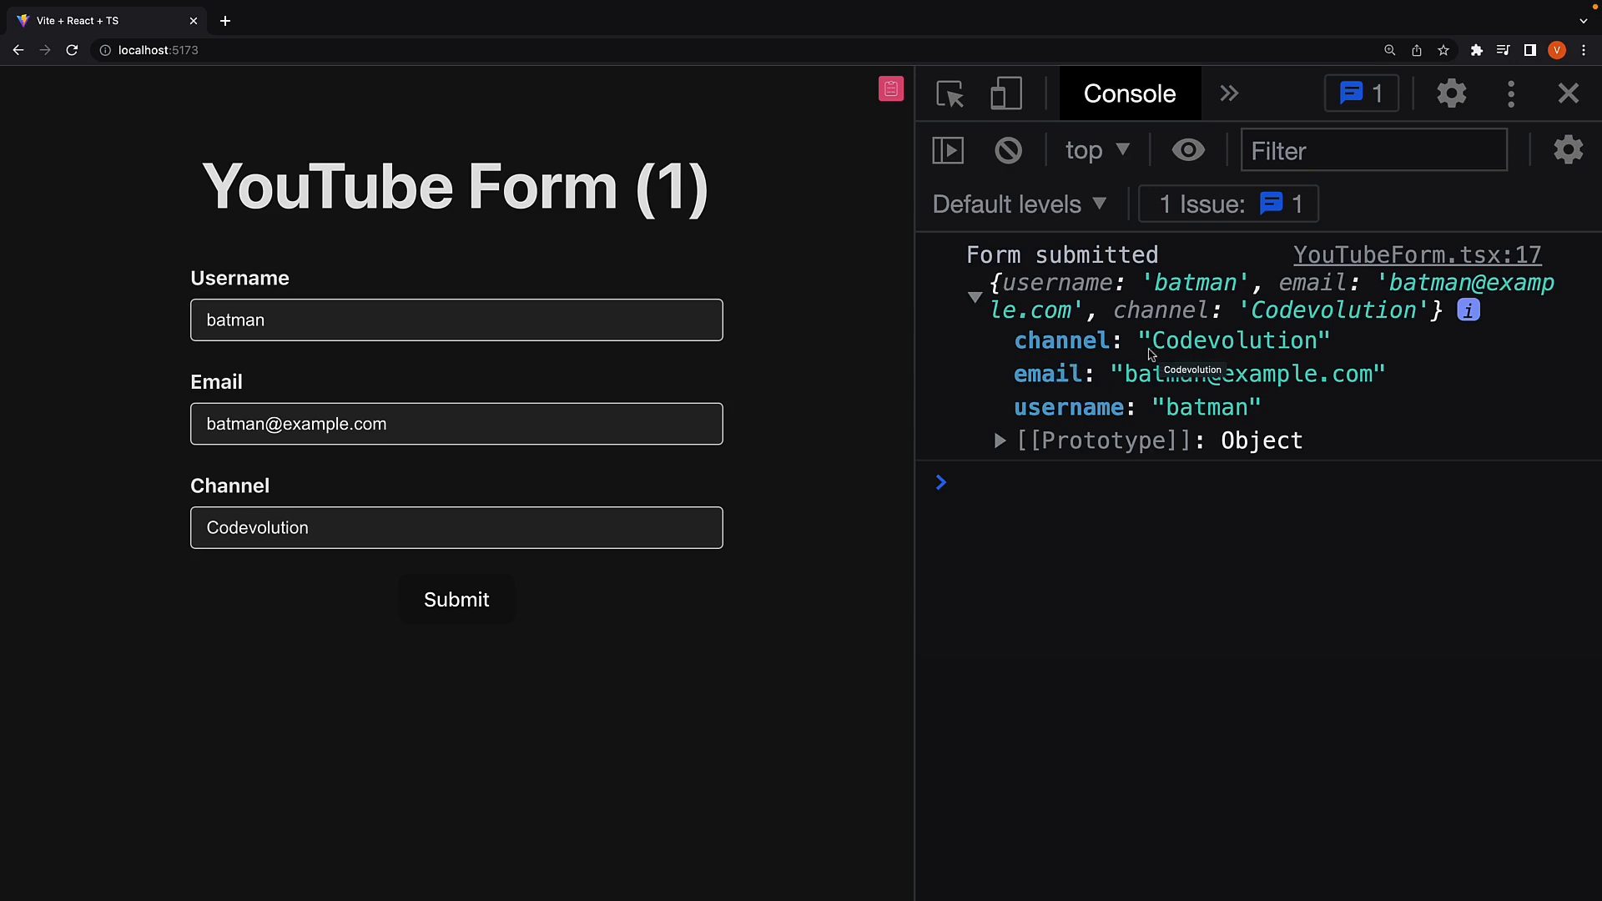
mouse_move(1179, 414)
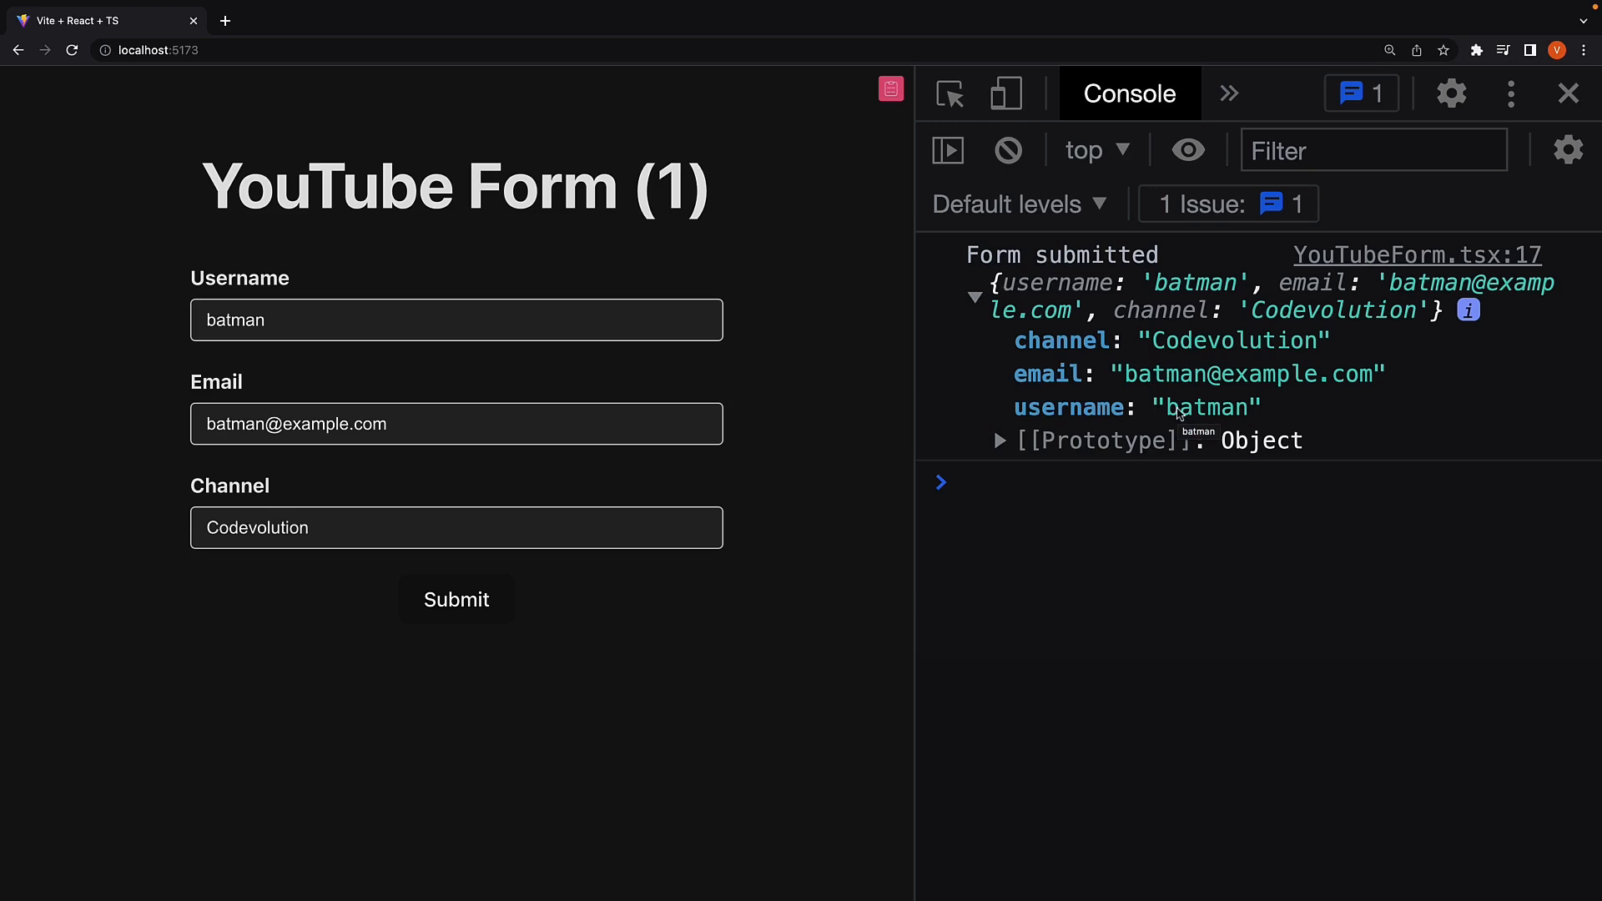
mouse_move(1127, 483)
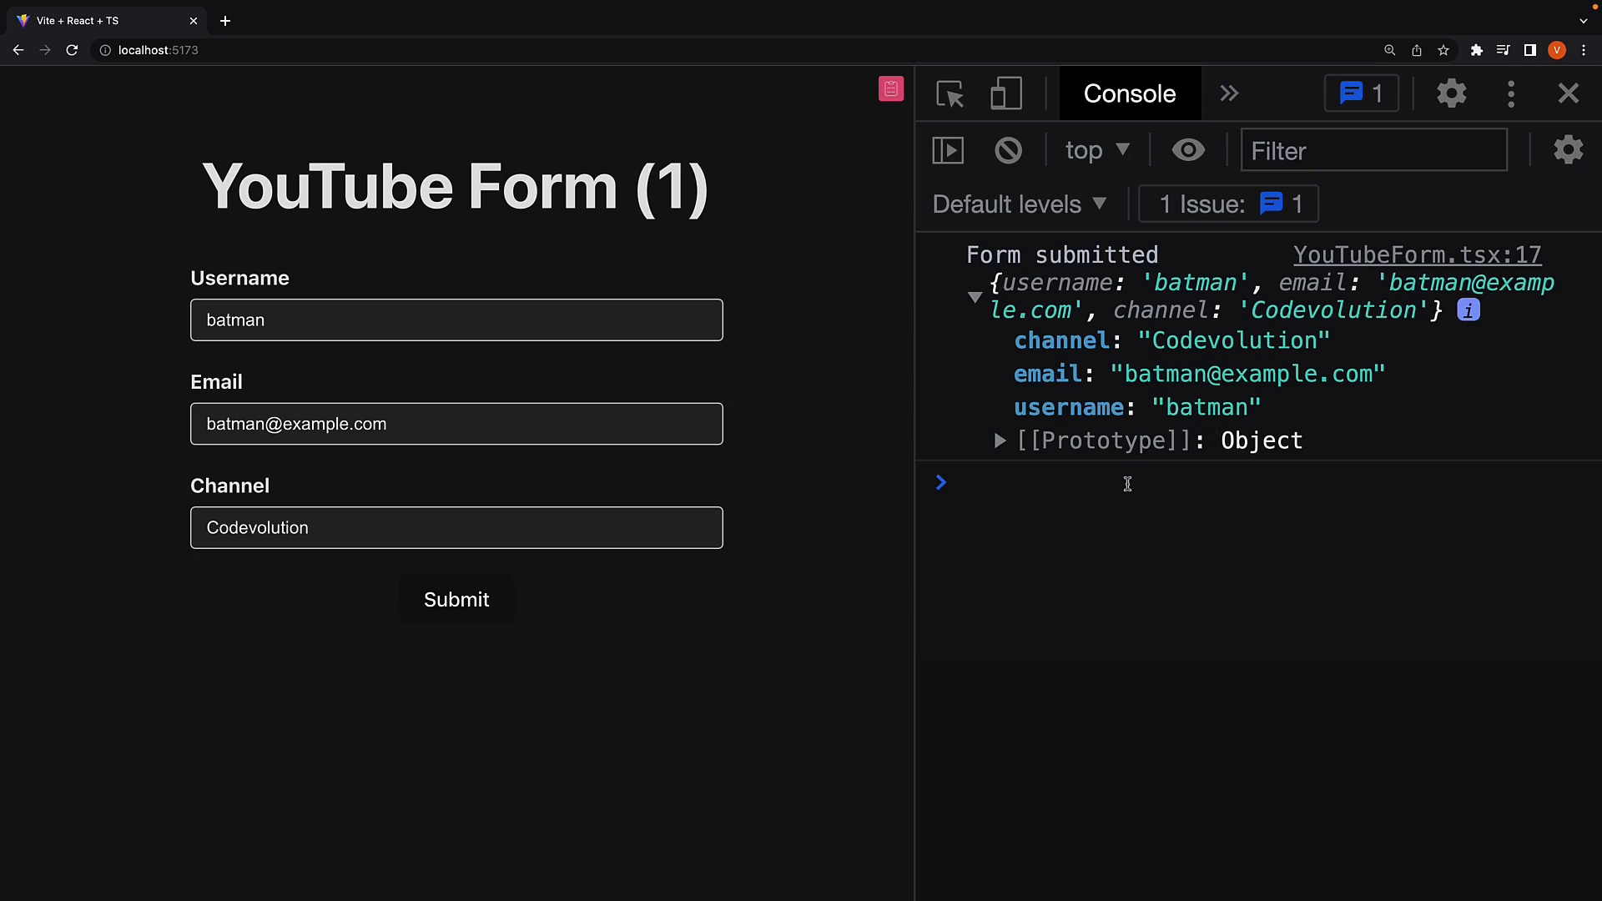